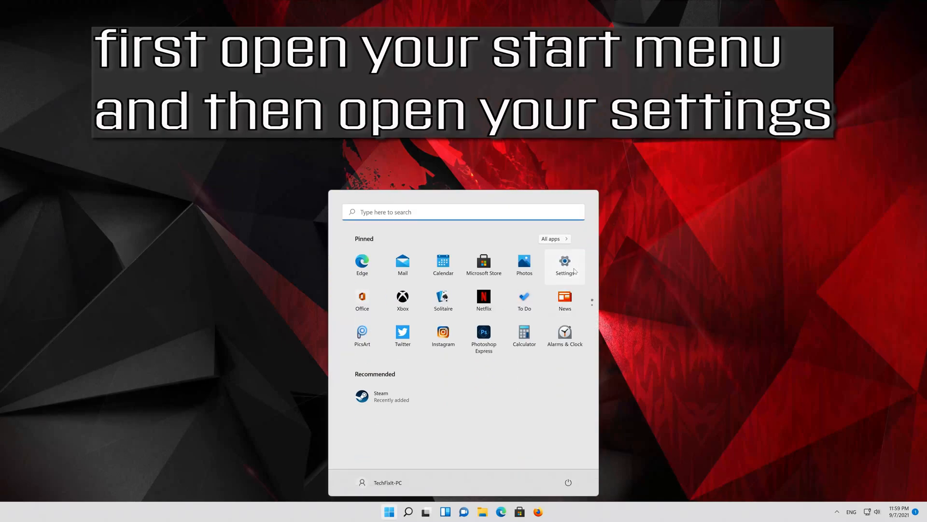
Step: Run the Keyboard troubleshooter from System > Troubleshoot > Other troubleshooters
{"action": "left_click", "coordinate": [563, 262]}
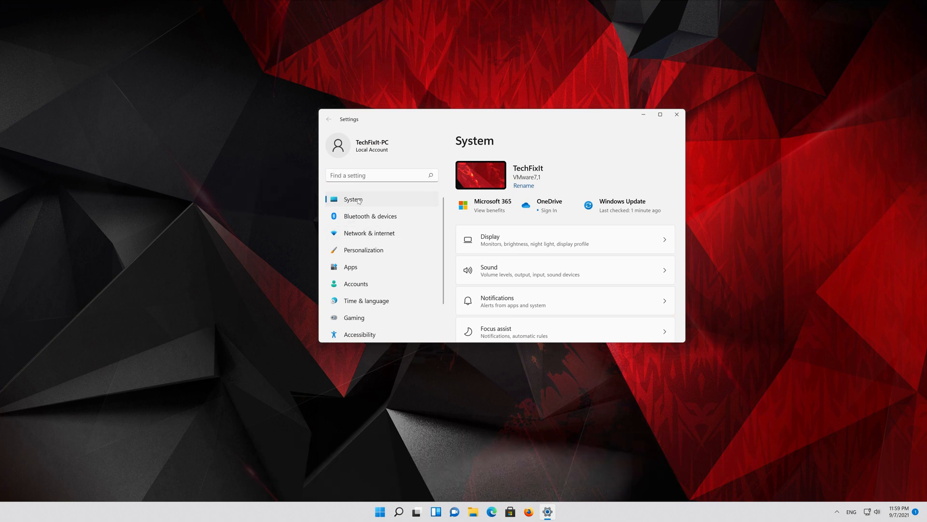
{"action": "scroll", "scroll_direction": "down", "scroll_amount": 3}
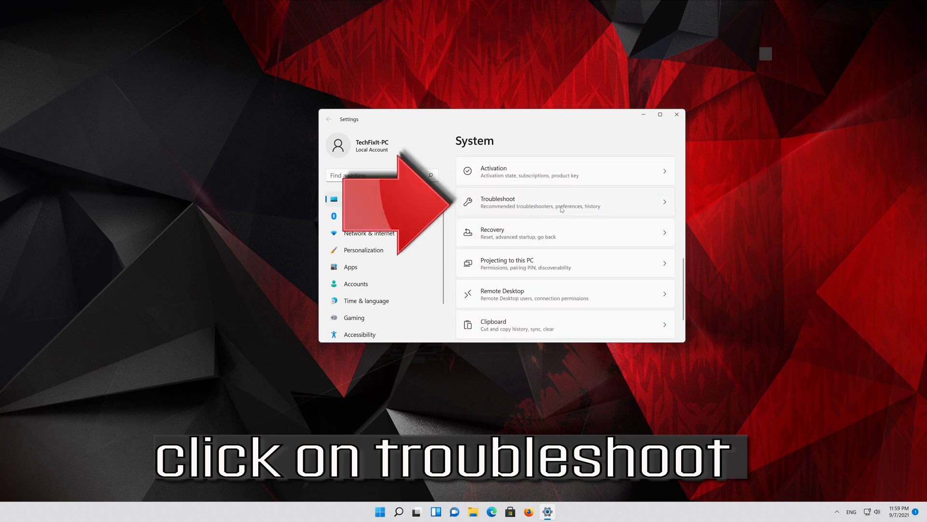
{"action": "left_click", "coordinate": [538, 201]}
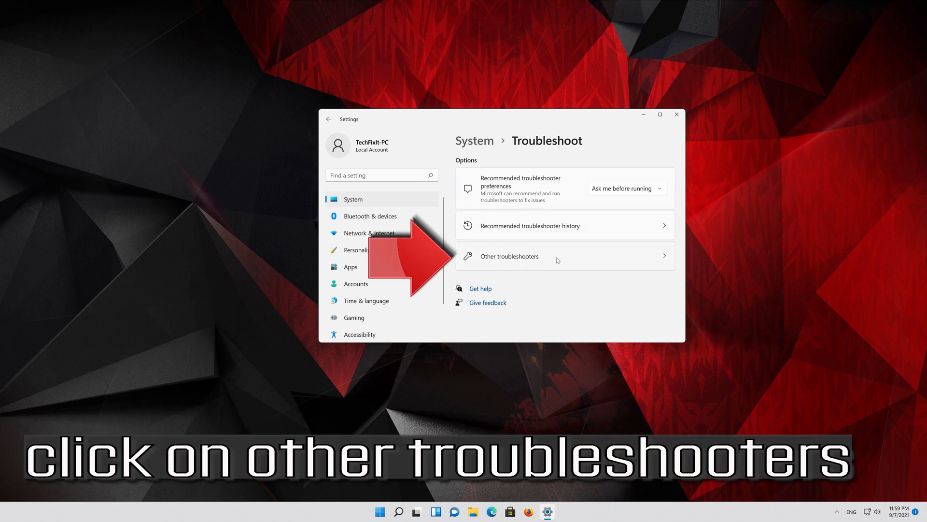
{"action": "left_click", "coordinate": [509, 256]}
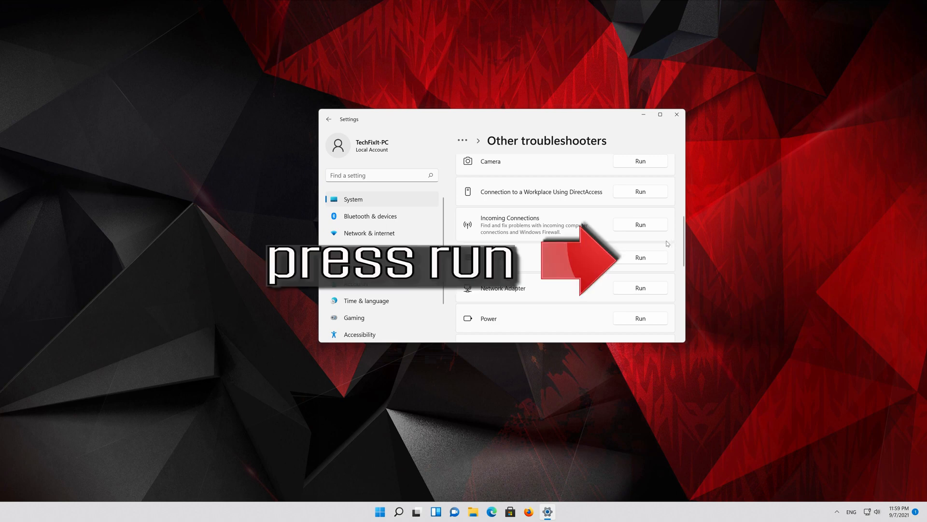
{"action": "mouse_move", "coordinate": [646, 264]}
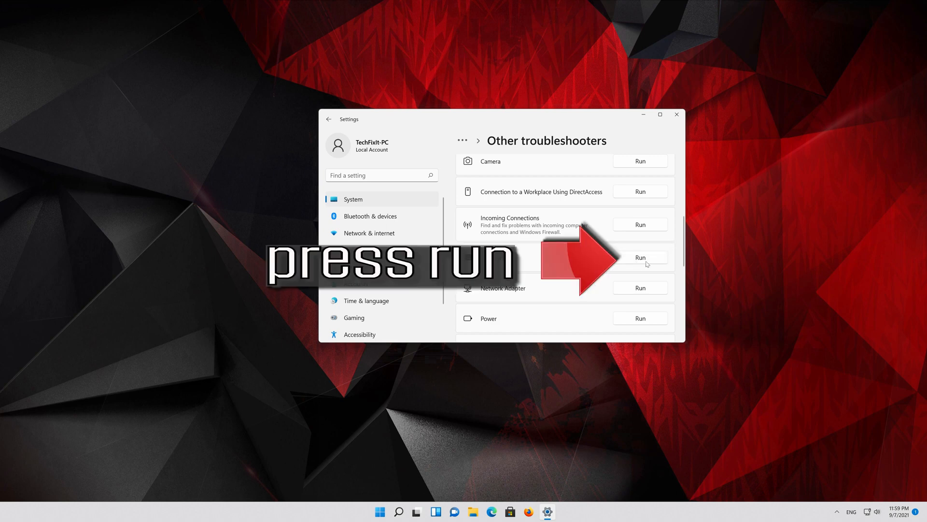
{"action": "left_click", "coordinate": [640, 258]}
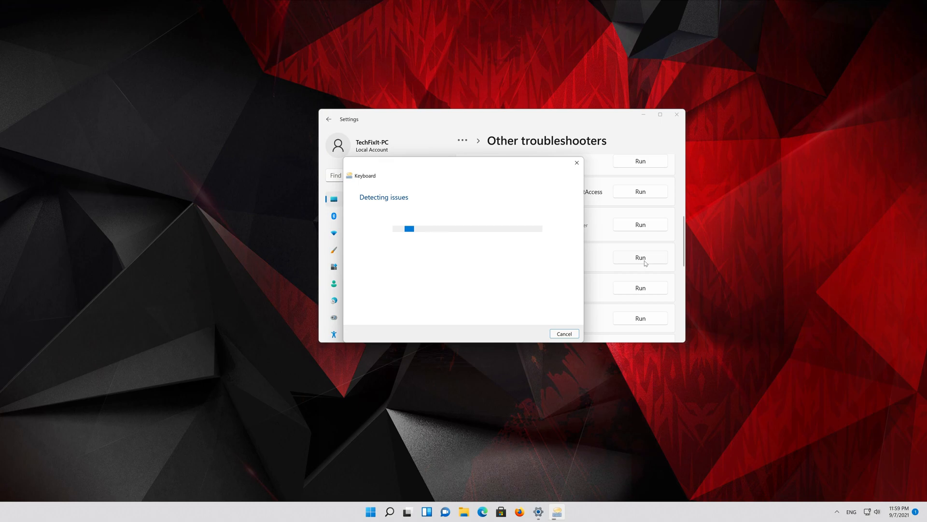
{"action": "left_click", "coordinate": [377, 510]}
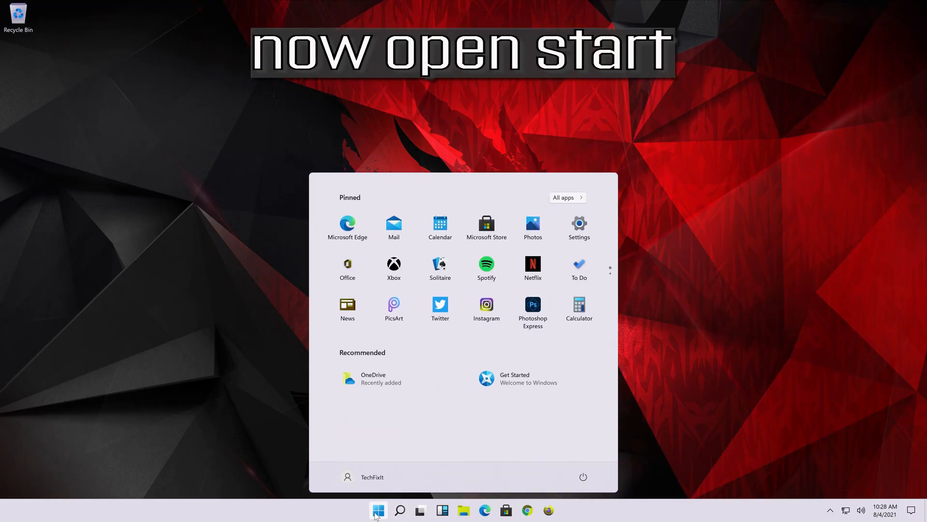
{"action": "mouse_move", "coordinate": [578, 229]}
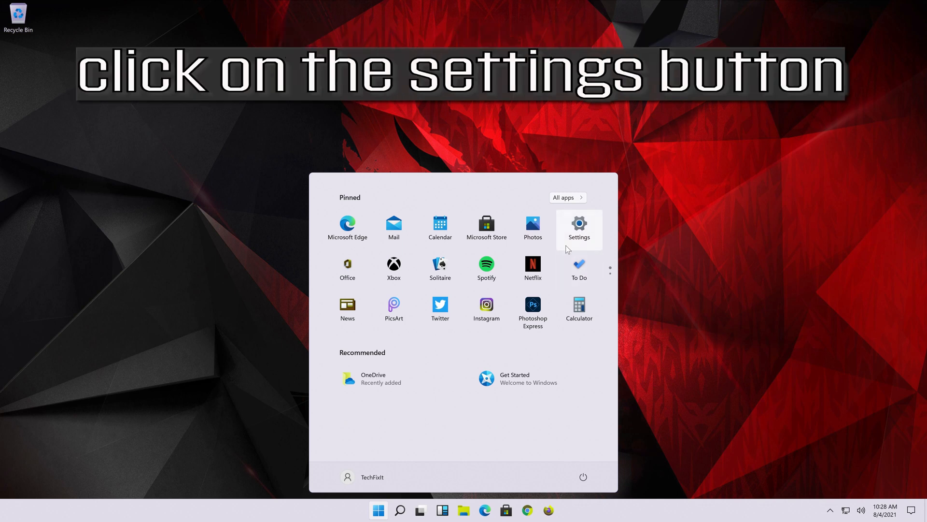
Step: Switch on 'Use the On-Screen Keyboard' under Accessibility > Keyboard, then close Settings
{"action": "left_click", "coordinate": [579, 224]}
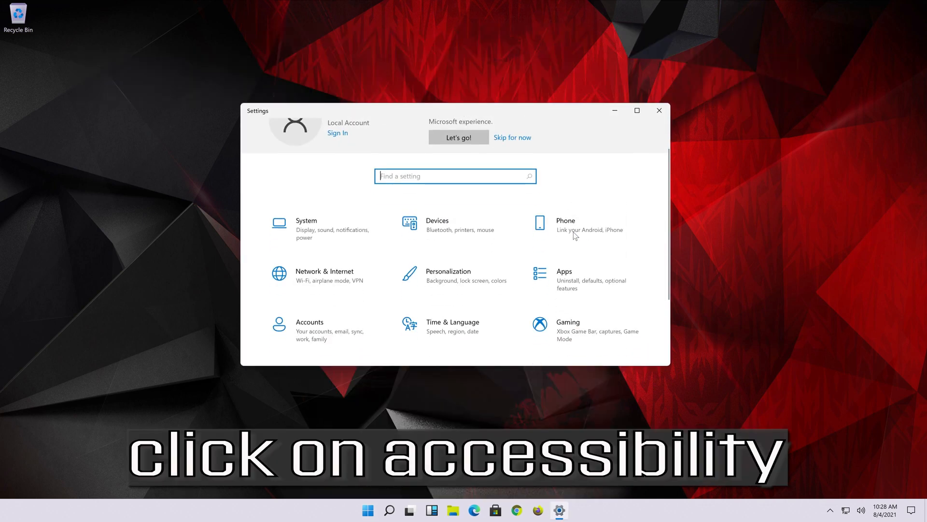
{"action": "scroll", "scroll_direction": "down", "scroll_amount": 3}
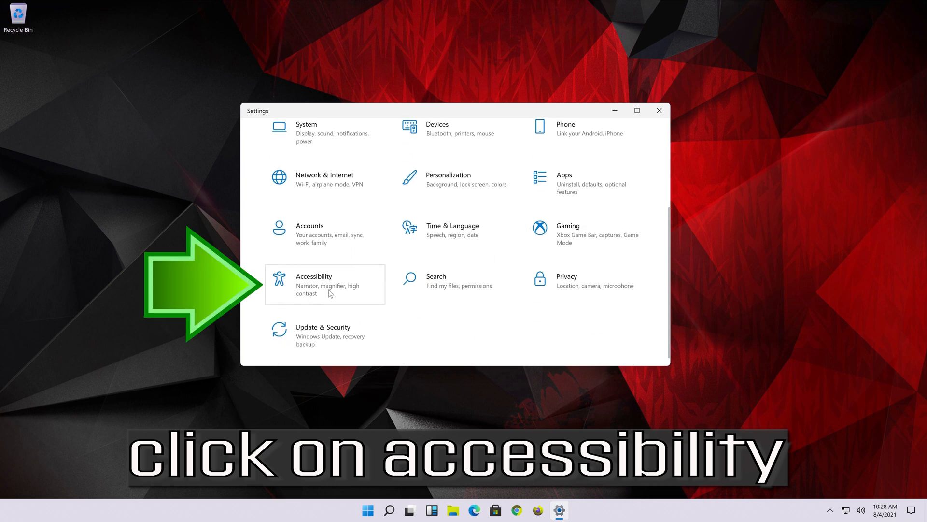
{"action": "left_click", "coordinate": [314, 277]}
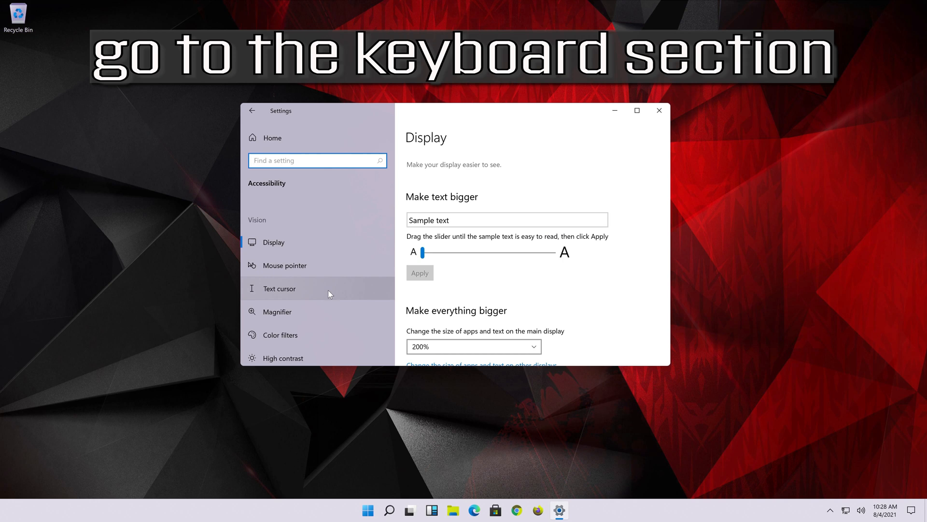
{"action": "scroll", "scroll_direction": "down", "scroll_amount": 3}
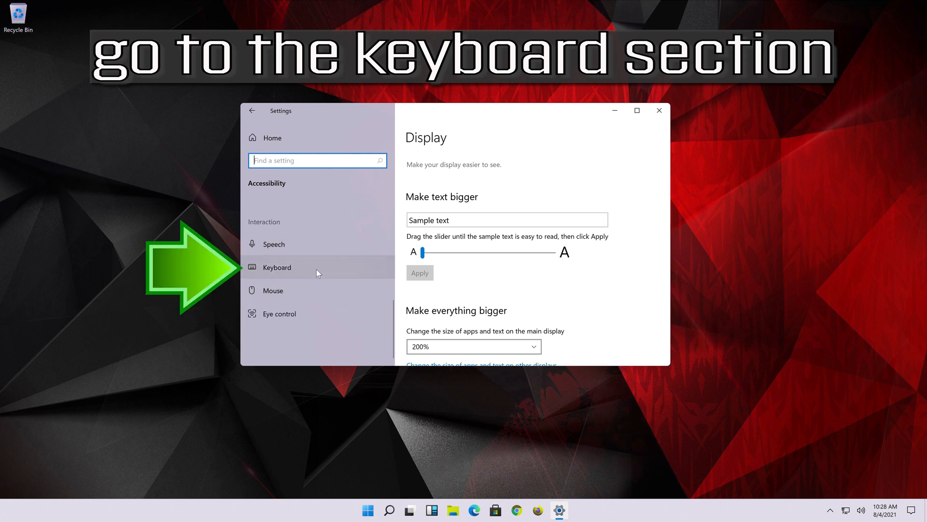
{"action": "left_click", "coordinate": [277, 267]}
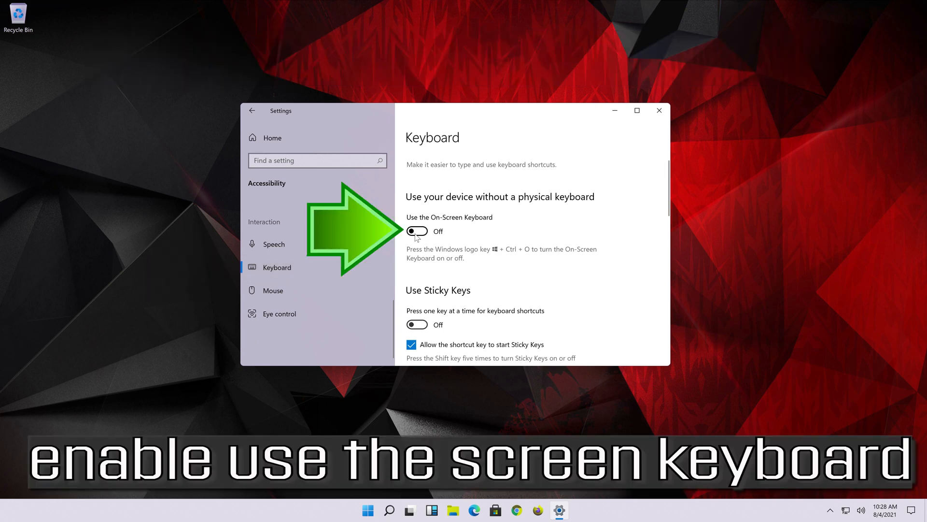
{"action": "mouse_move", "coordinate": [392, 250]}
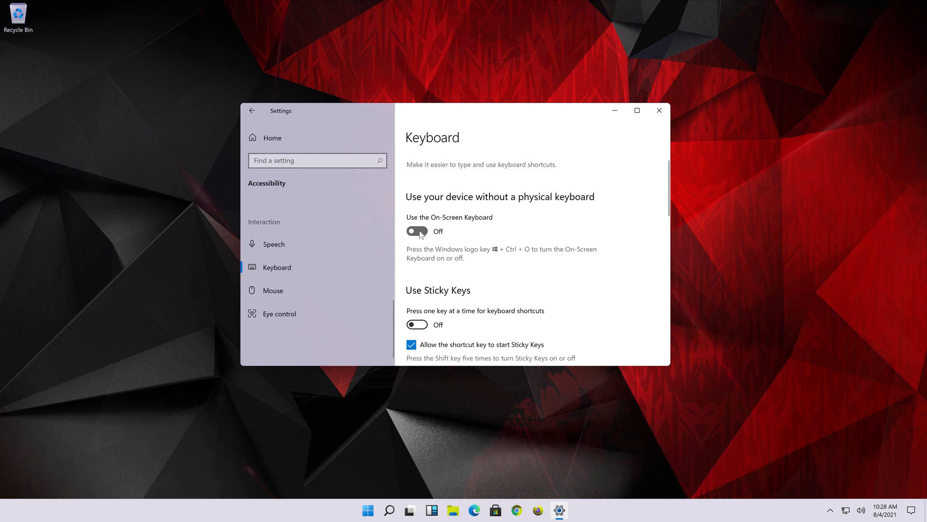
{"action": "left_click", "coordinate": [416, 231]}
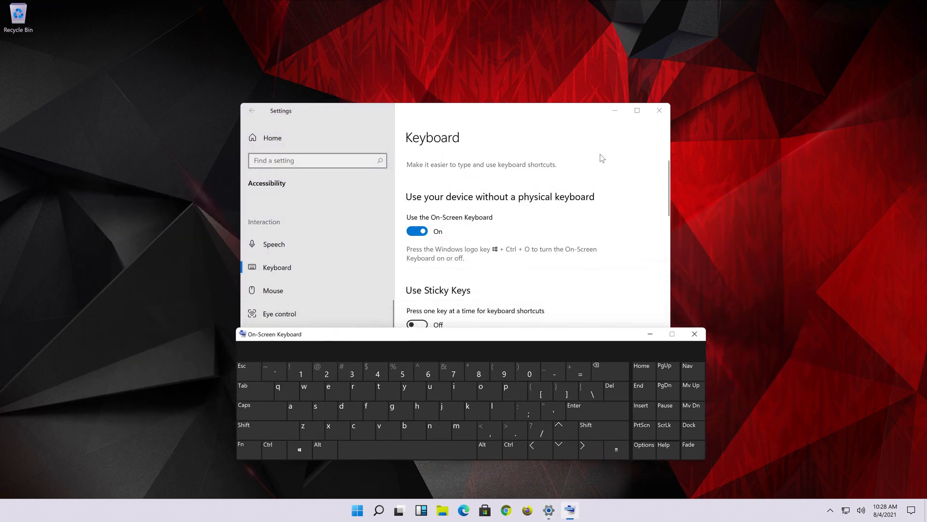
{"action": "left_click", "coordinate": [659, 111]}
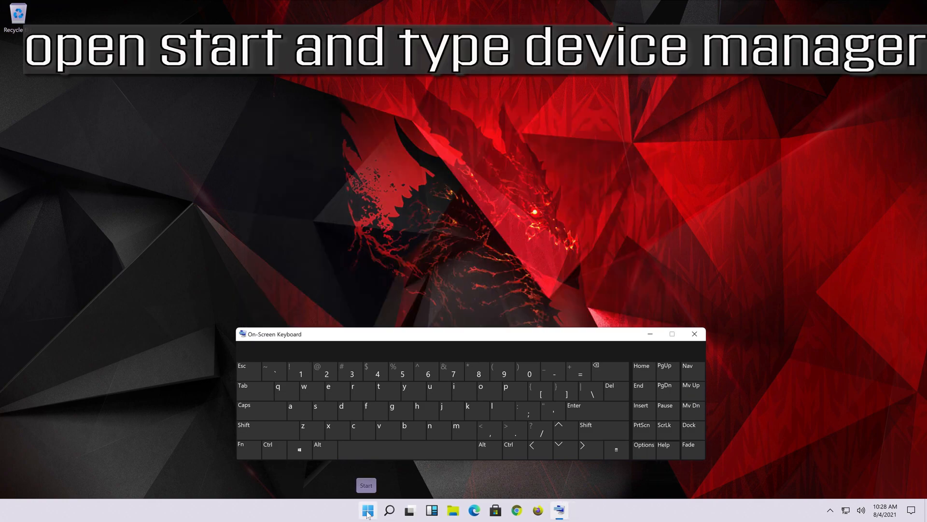
Step: Search Start for 'device manager' using the on-screen keyboard
{"action": "left_click", "coordinate": [366, 510]}
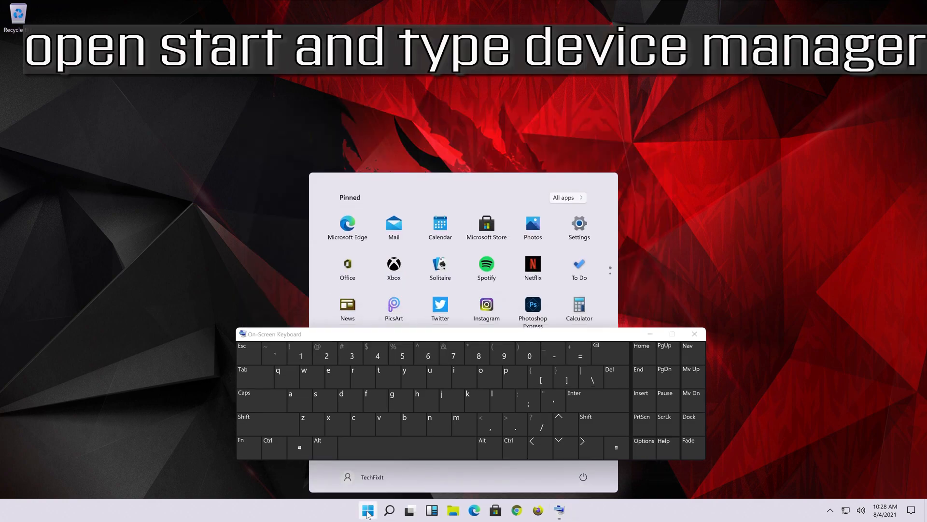
{"action": "type", "text": "devi"}
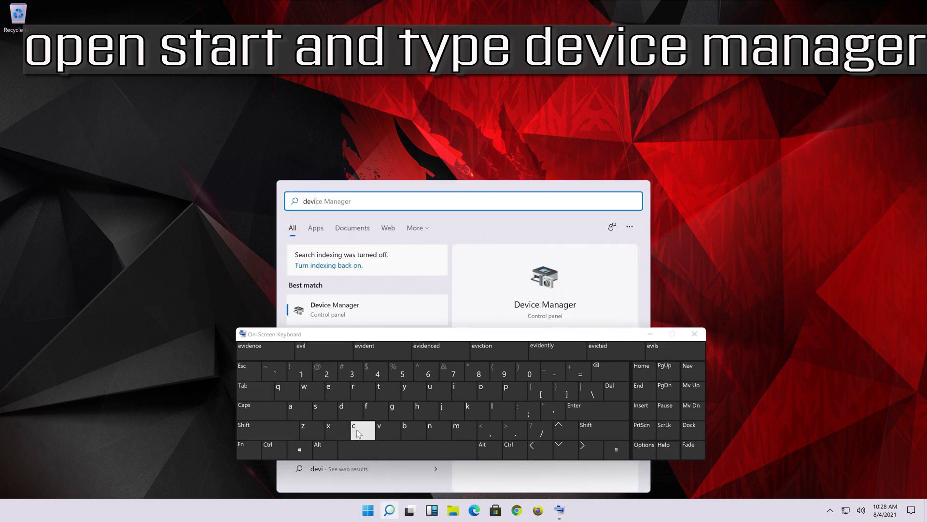
{"action": "left_click", "coordinate": [328, 393]}
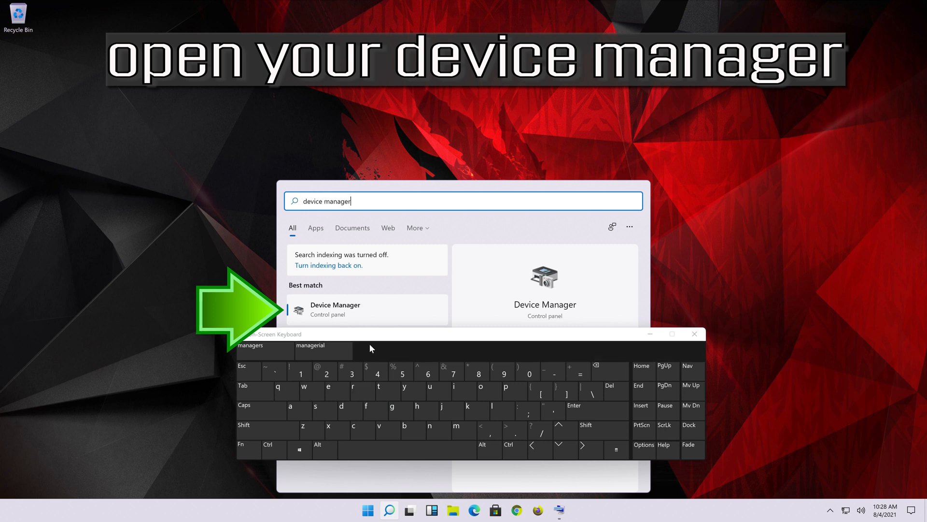
{"action": "mouse_move", "coordinate": [357, 310]}
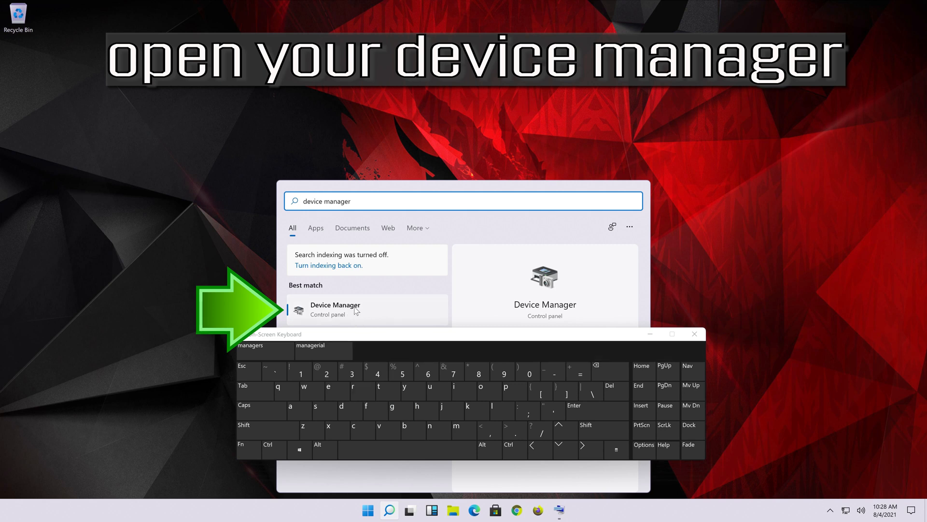
Step: Open Device Manager and move its window to sit above the on-screen keyboard
{"action": "left_click", "coordinate": [334, 308]}
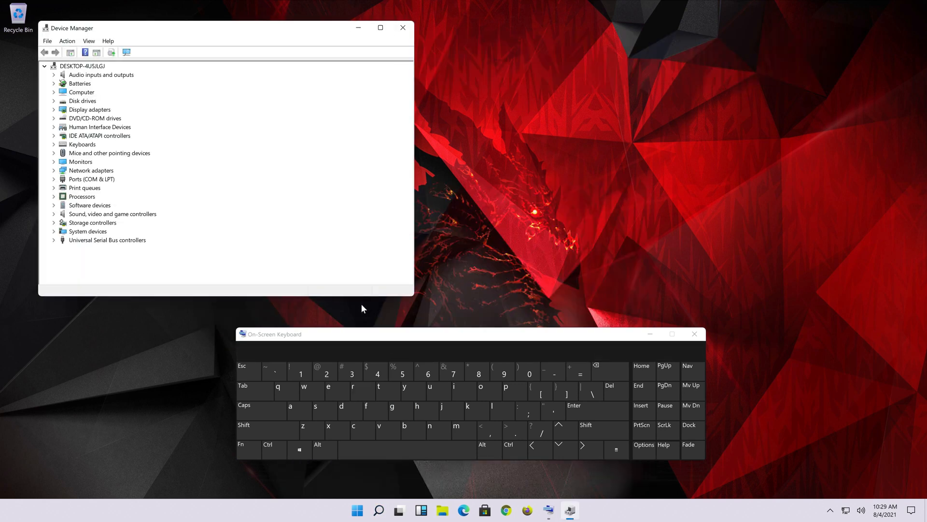
{"action": "left_click_drag", "start_coordinate": [224, 28], "coordinate": [248, 85]}
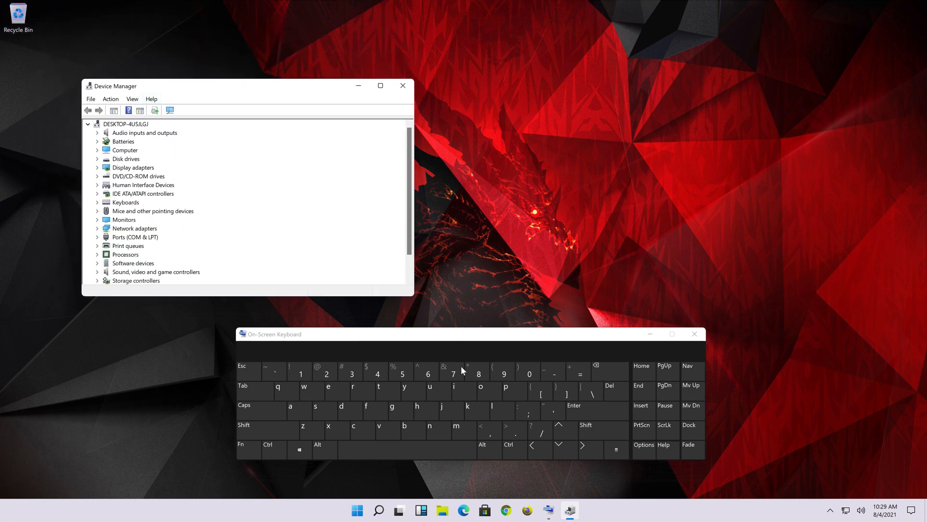
{"action": "left_click_drag", "start_coordinate": [236, 86], "coordinate": [405, 99]}
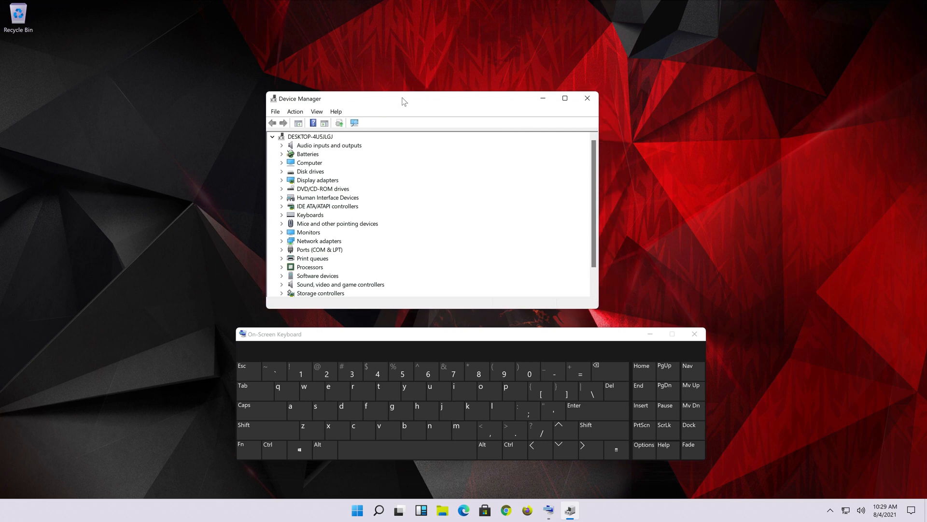
{"action": "left_click_drag", "start_coordinate": [404, 98], "coordinate": [403, 106]}
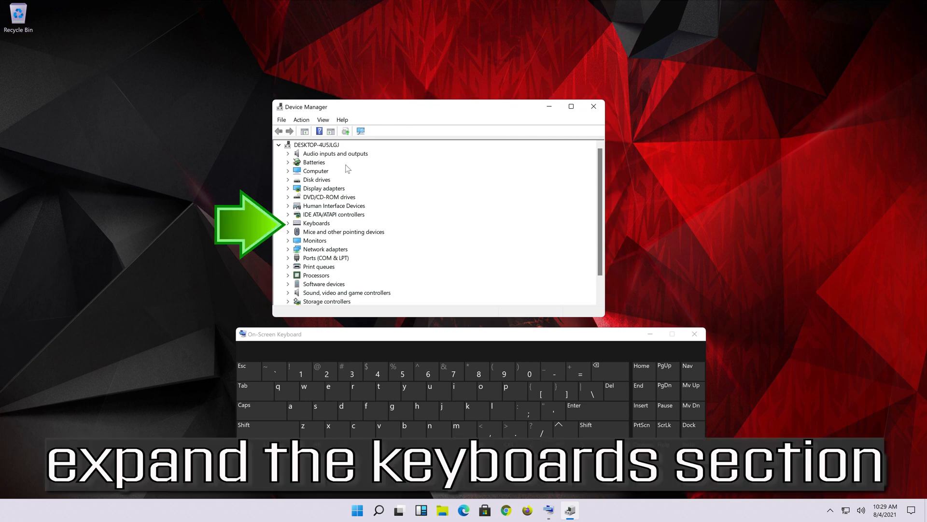
Step: Expand Keyboards and open the Standard PS/2 Keyboard's properties
{"action": "left_click", "coordinate": [695, 334]}
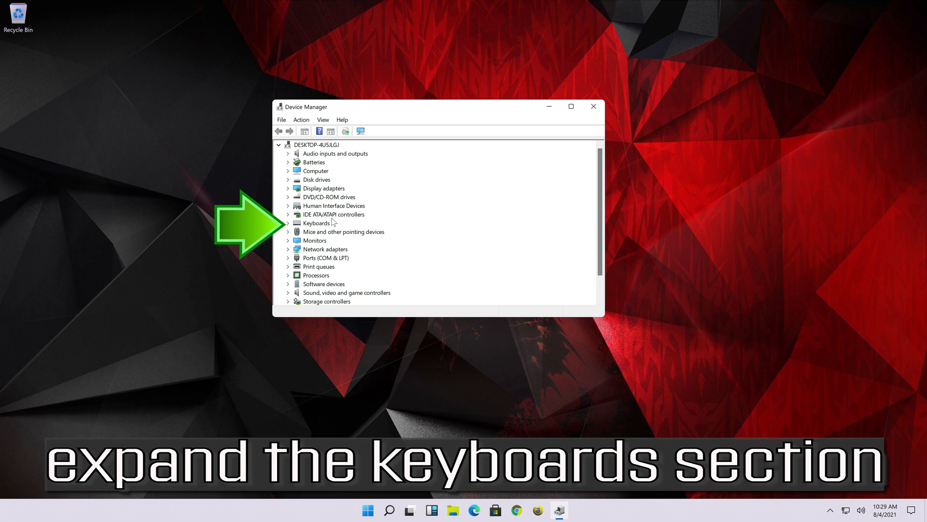
{"action": "left_click", "coordinate": [288, 224]}
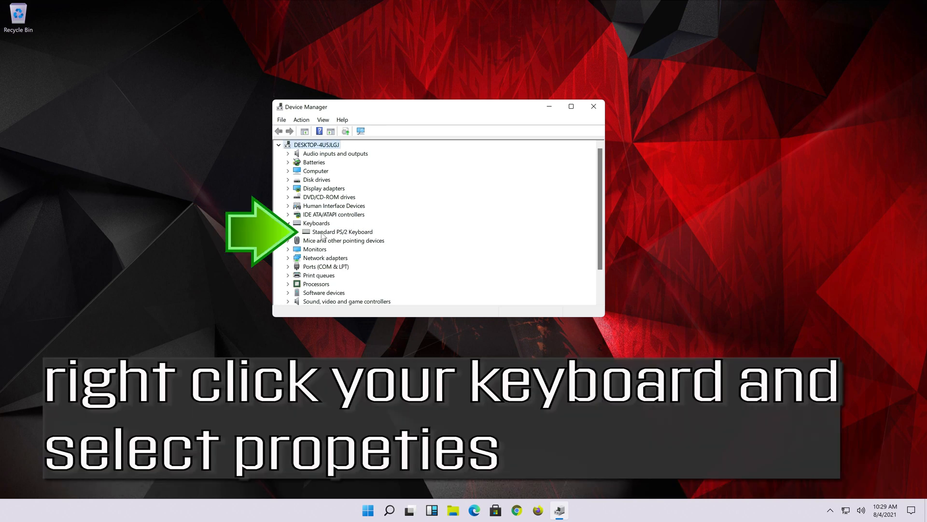
{"action": "right_click", "coordinate": [343, 231]}
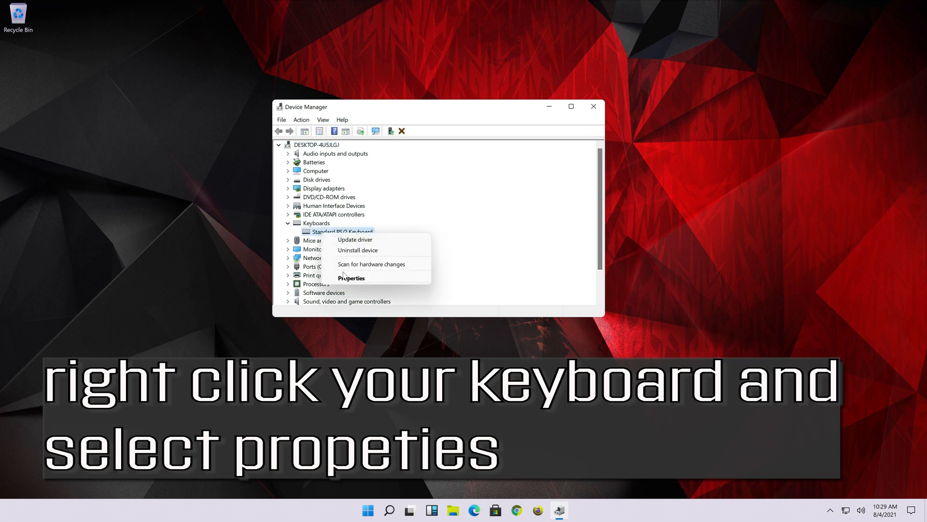
{"action": "mouse_move", "coordinate": [393, 279]}
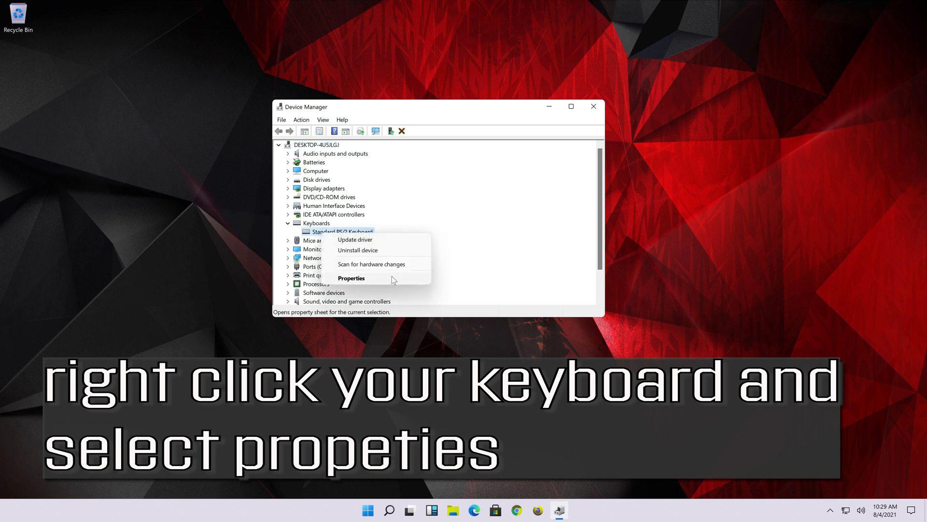
{"action": "left_click", "coordinate": [351, 279]}
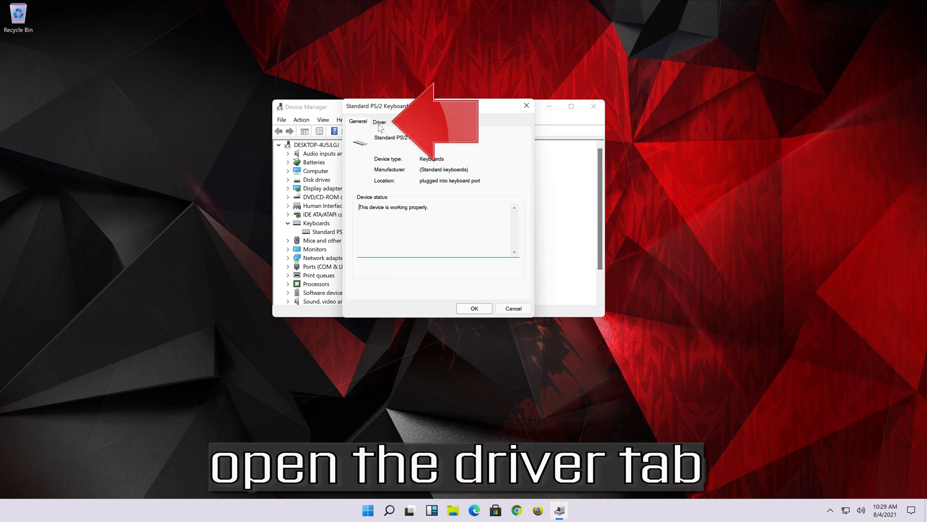
Step: Search automatically for a newer keyboard driver, then look for drivers on Windows Update
{"action": "left_click", "coordinate": [378, 121]}
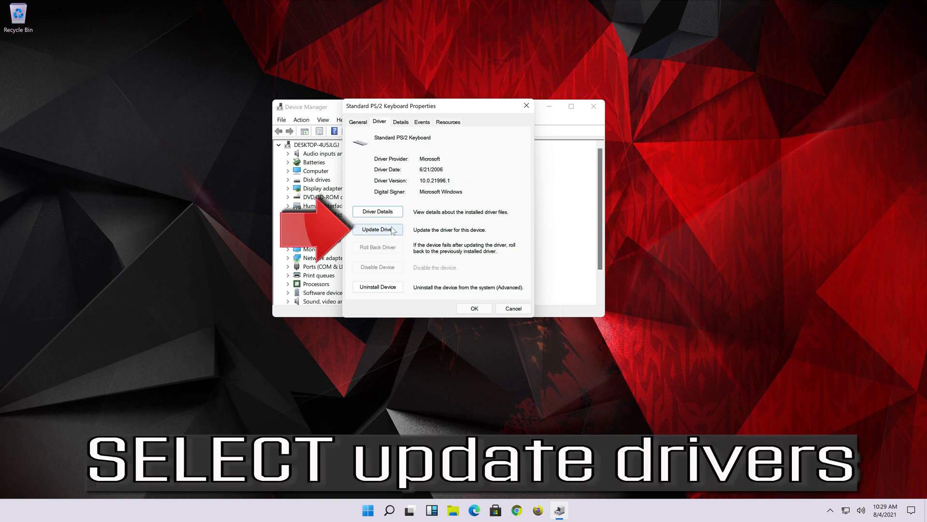
{"action": "mouse_move", "coordinate": [377, 229]}
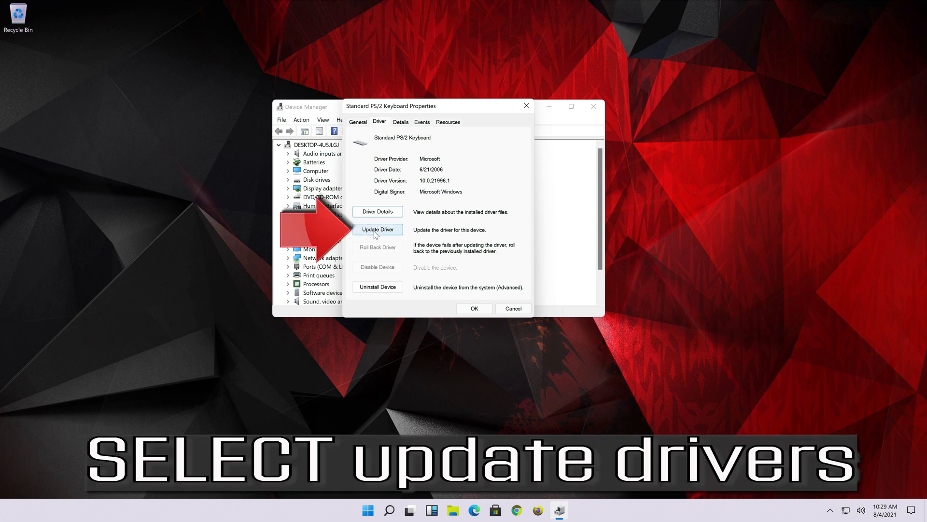
{"action": "left_click", "coordinate": [377, 229]}
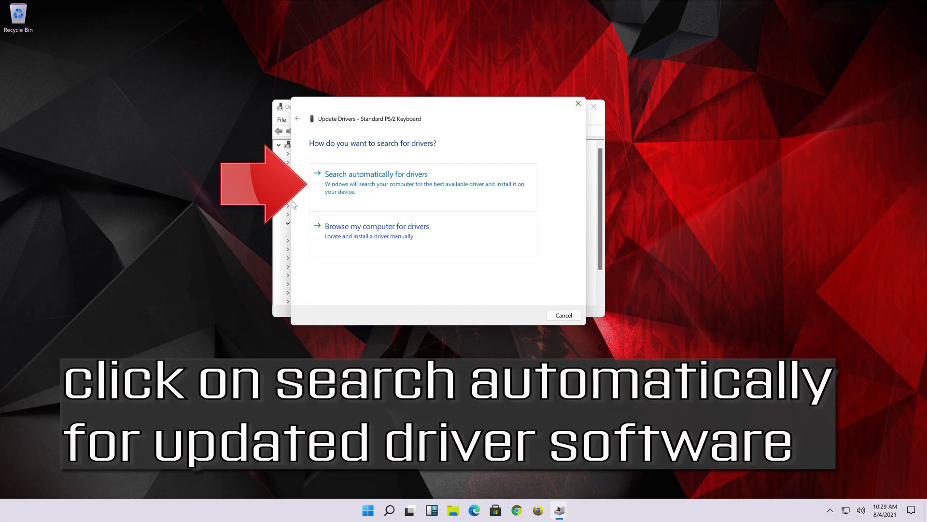
{"action": "mouse_move", "coordinate": [526, 189]}
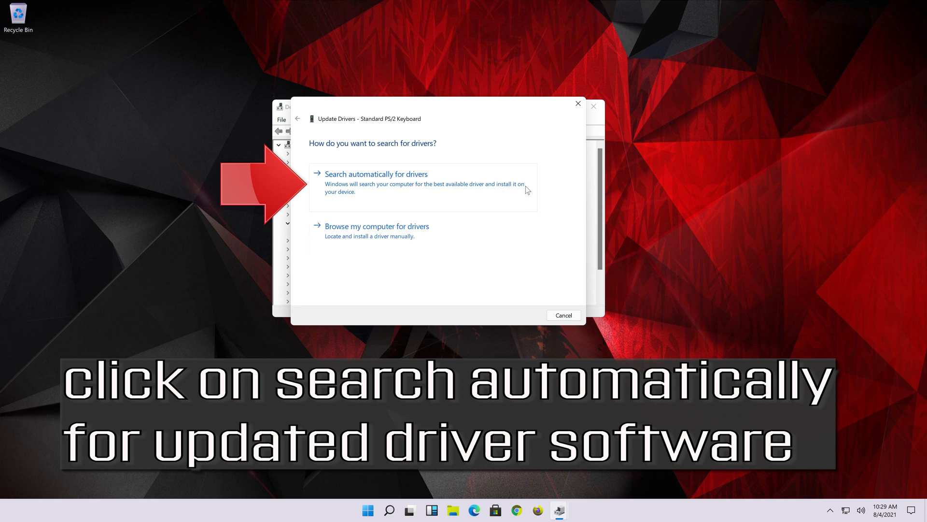
{"action": "left_click", "coordinate": [376, 173]}
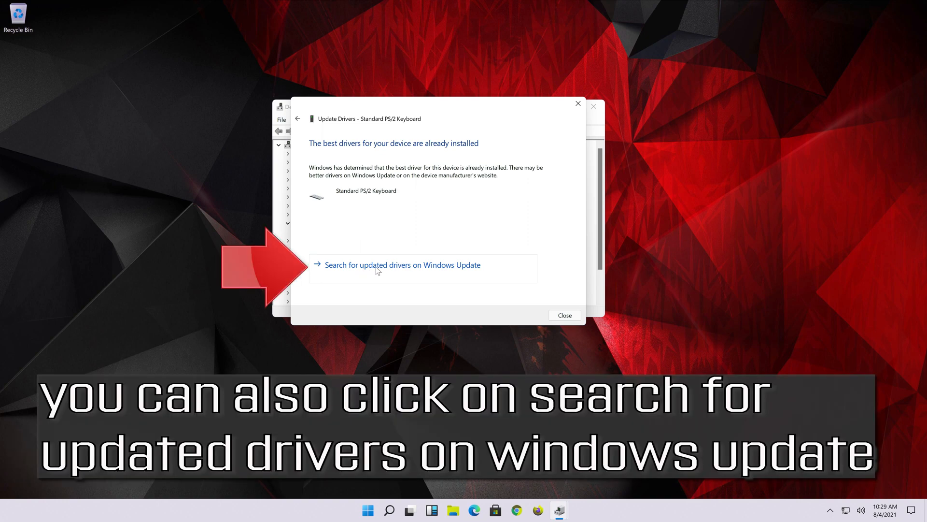
{"action": "left_click", "coordinate": [563, 315]}
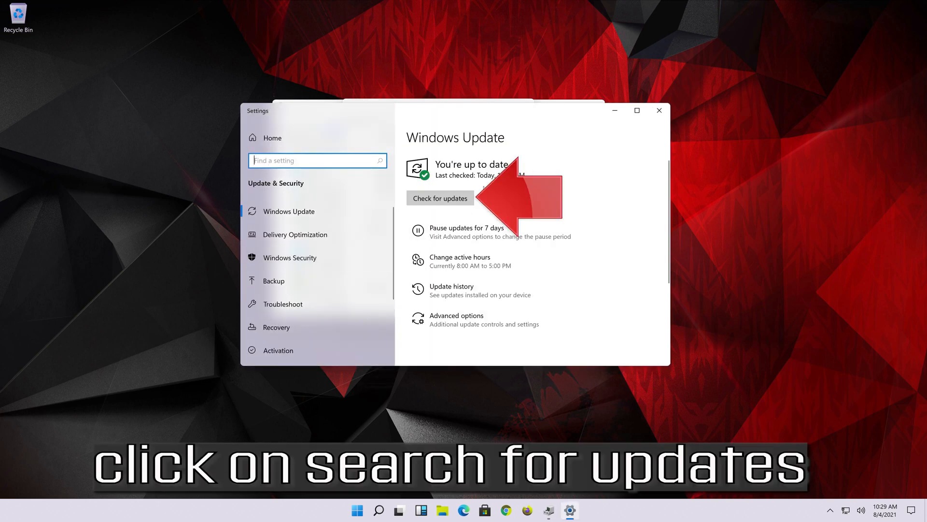
Step: Check for updates on the Windows Update page
{"action": "left_click", "coordinate": [440, 198]}
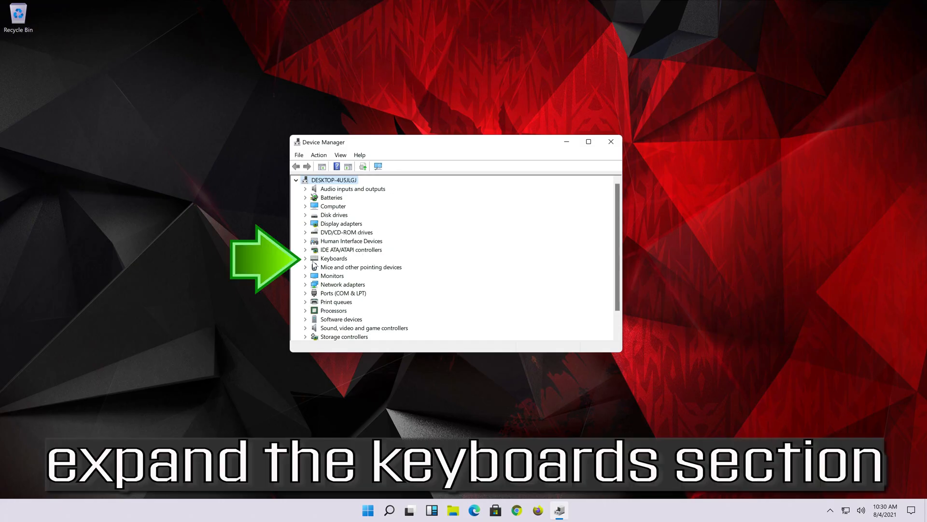
Step: Start a driver update from the Standard PS/2 Keyboard's Driver tab
{"action": "left_click", "coordinate": [306, 258]}
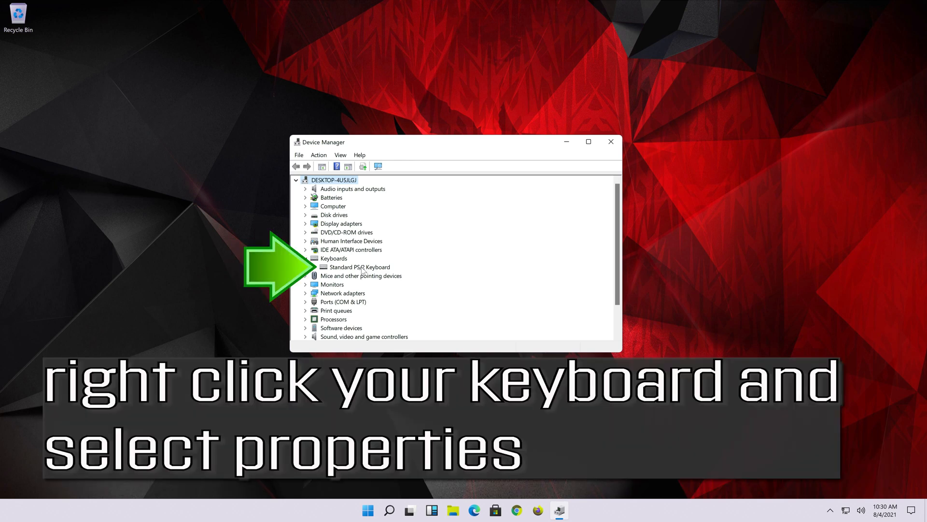
{"action": "right_click", "coordinate": [359, 267]}
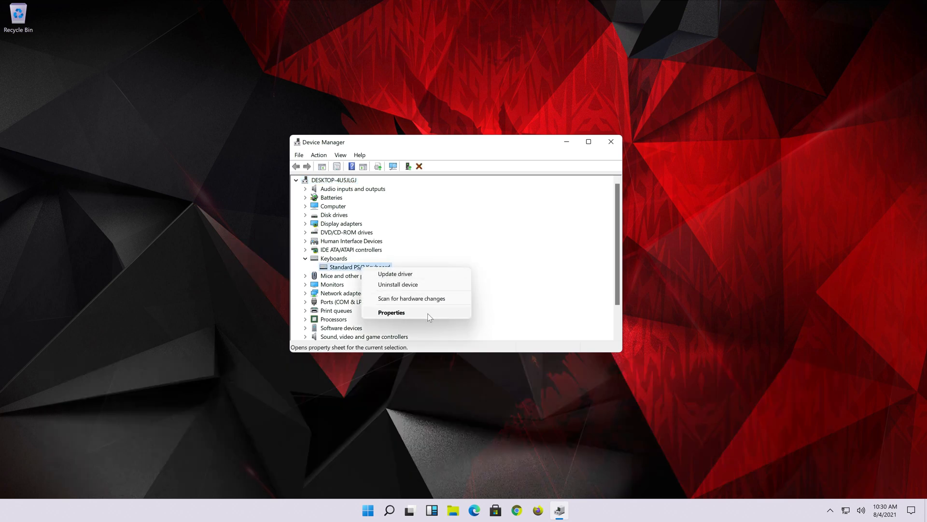
{"action": "left_click", "coordinate": [392, 312]}
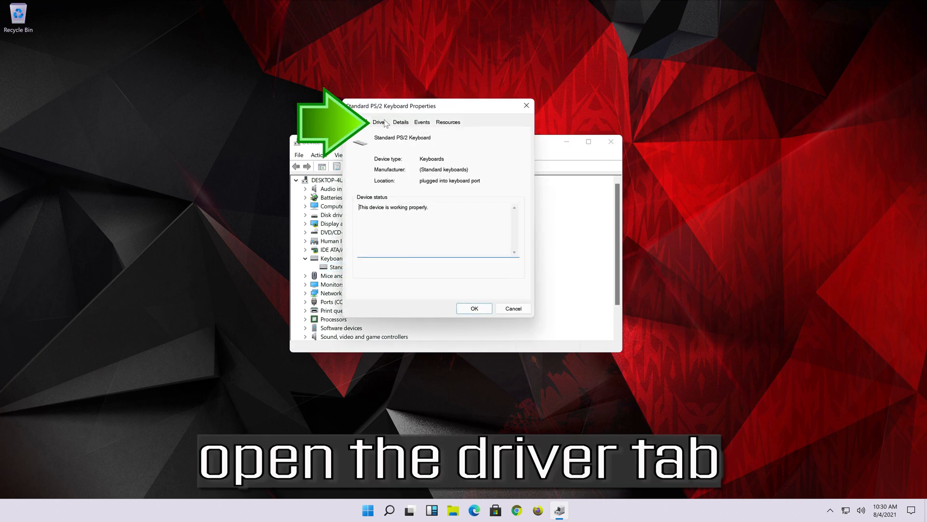
{"action": "left_click", "coordinate": [379, 121]}
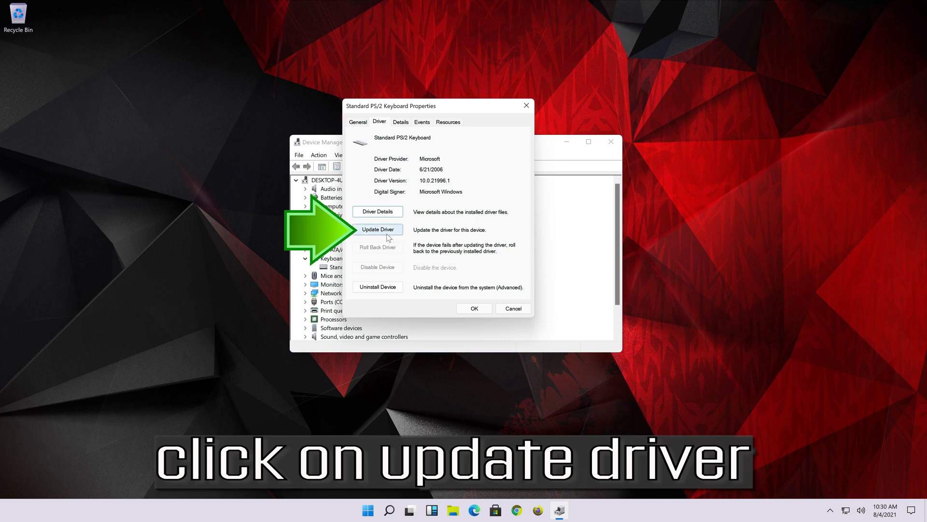
{"action": "left_click", "coordinate": [378, 229]}
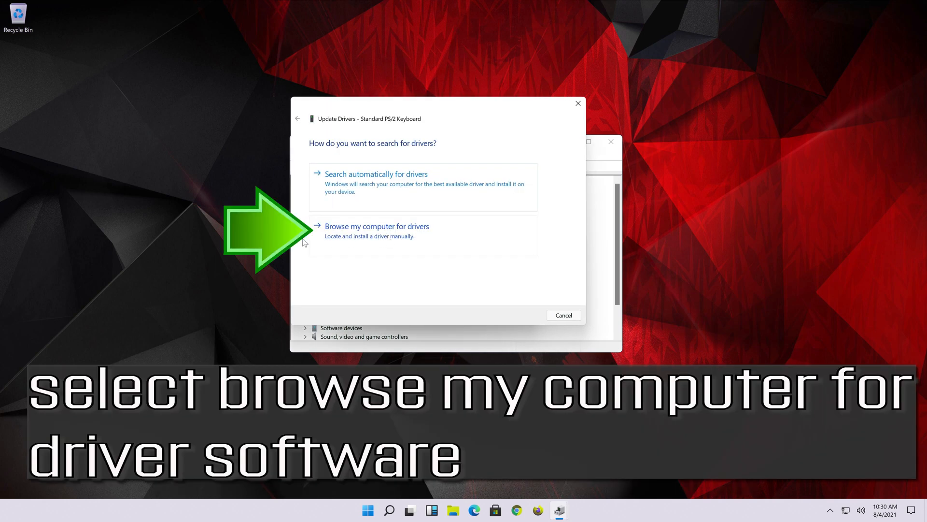
{"action": "mouse_move", "coordinate": [423, 240]}
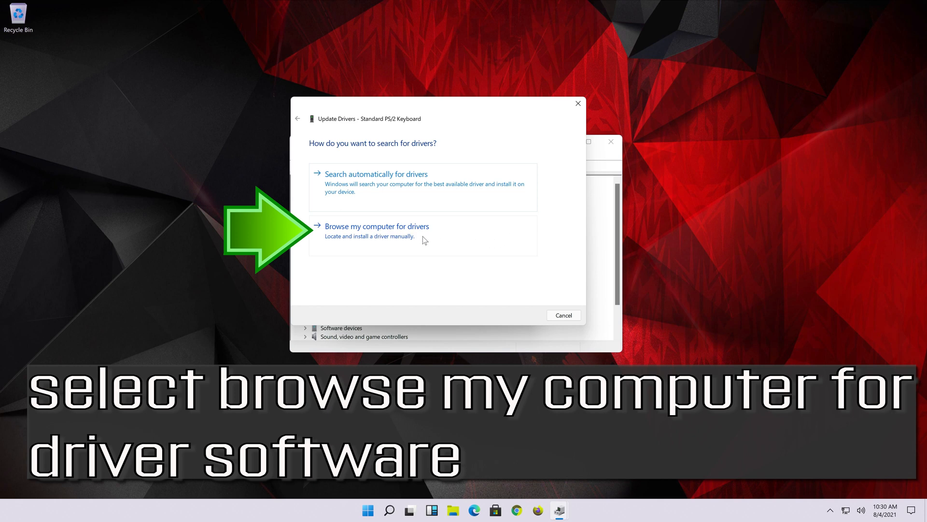
Step: Install the Standard PS/2 Keyboard driver from the computer's compatible list and close the dialogs
{"action": "left_click", "coordinate": [377, 226]}
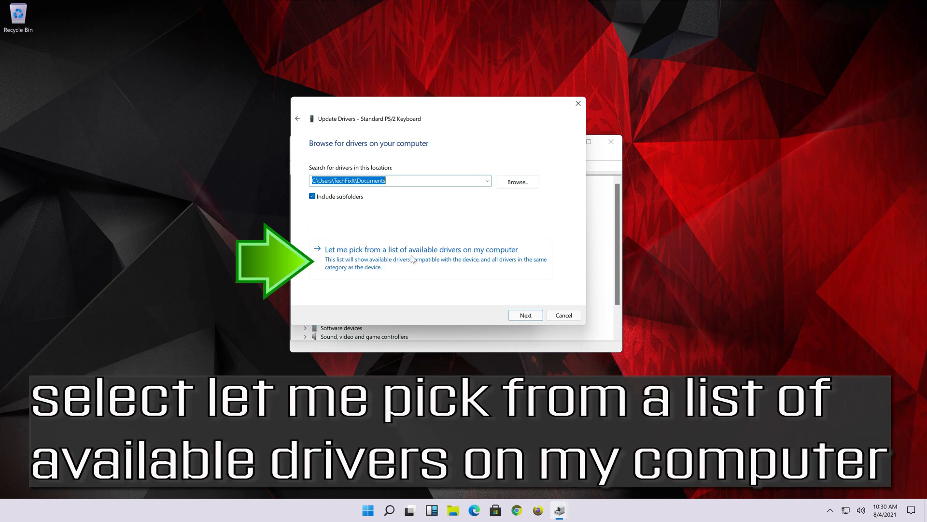
{"action": "mouse_move", "coordinate": [500, 263]}
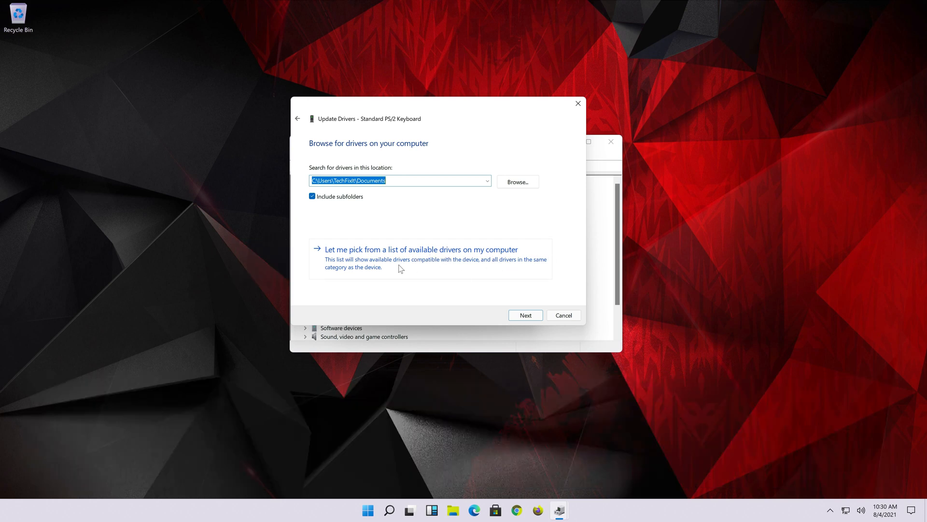
{"action": "left_click", "coordinate": [420, 249]}
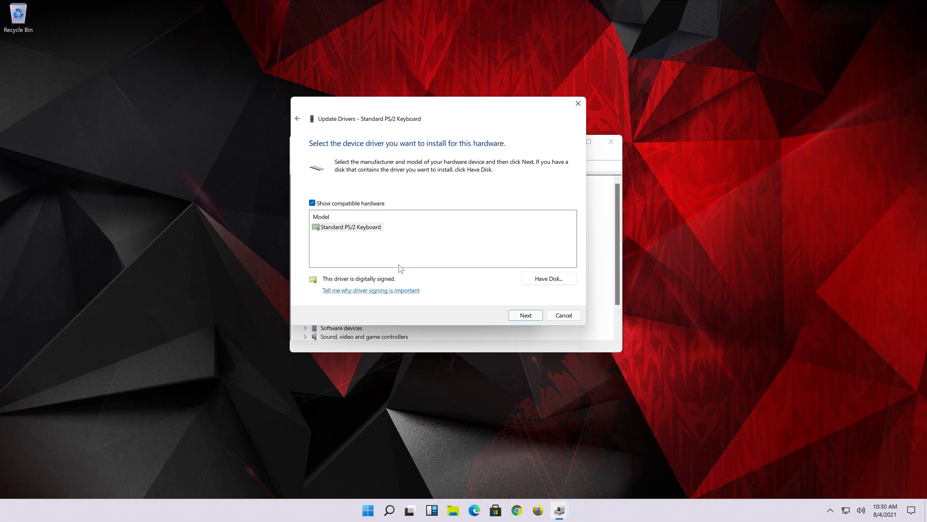
{"action": "left_click", "coordinate": [348, 226]}
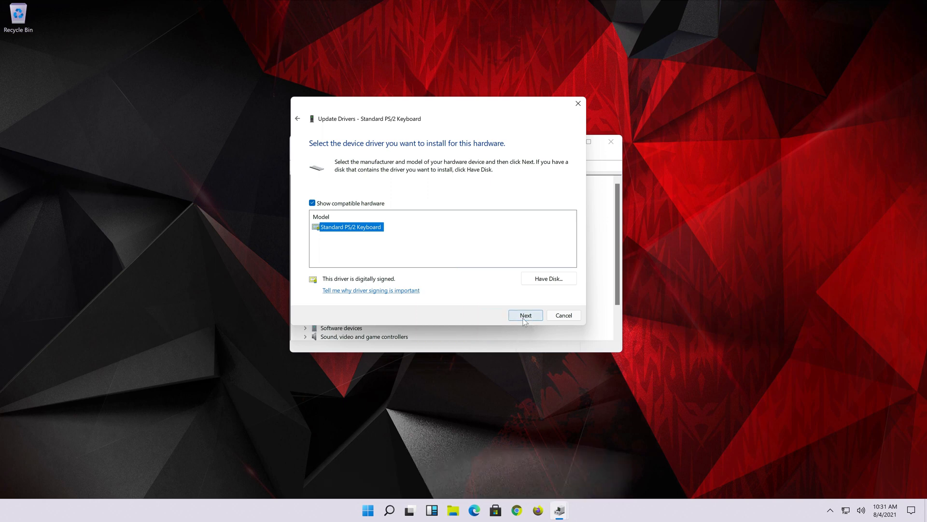
{"action": "left_click", "coordinate": [524, 314]}
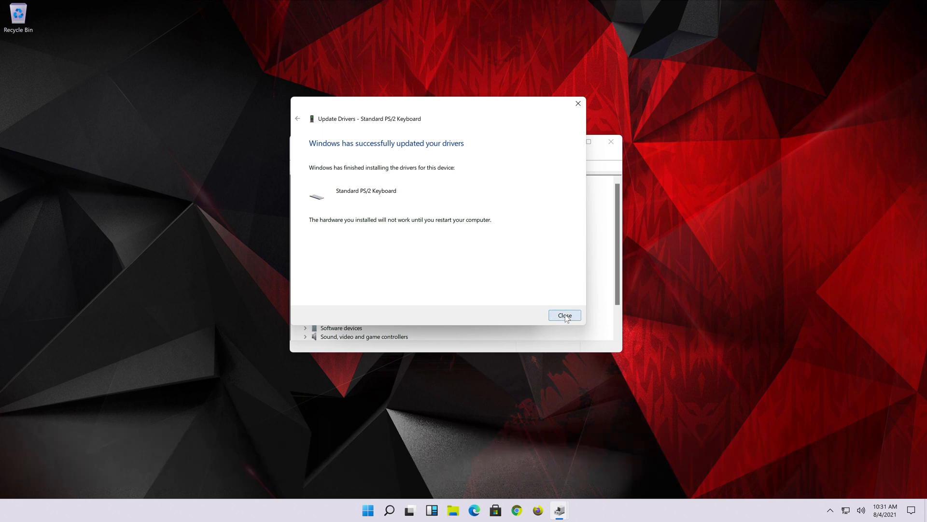
{"action": "left_click", "coordinate": [564, 314]}
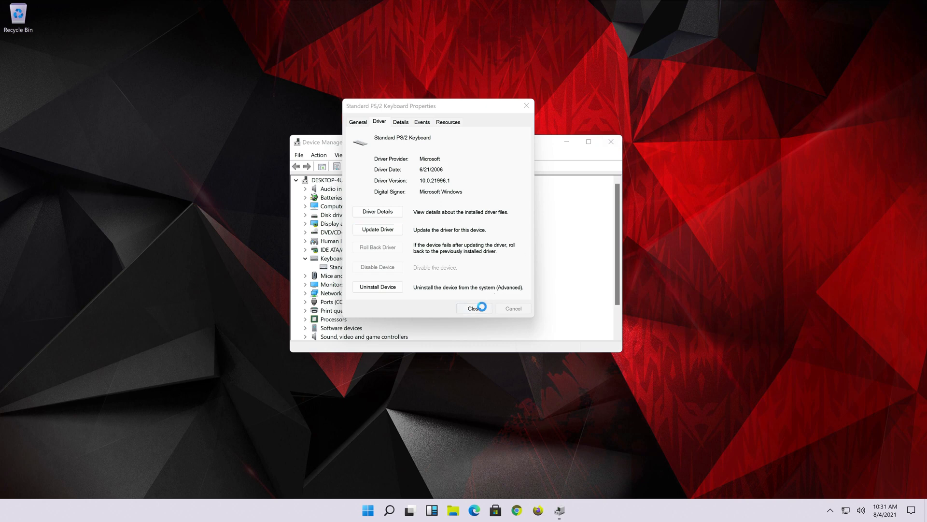
{"action": "left_click", "coordinate": [474, 308]}
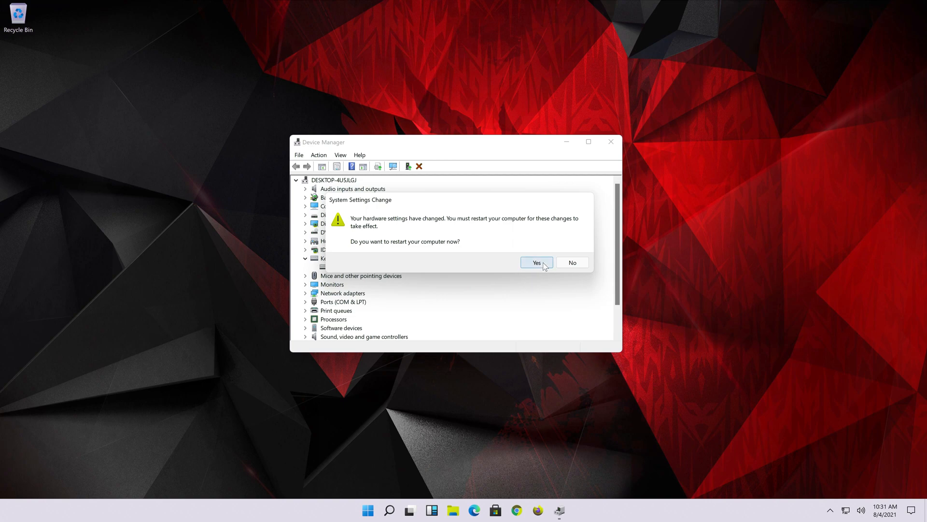
Step: Accept the restart prompt, then reopen the Standard PS/2 Keyboard's properties
{"action": "left_click", "coordinate": [536, 263]}
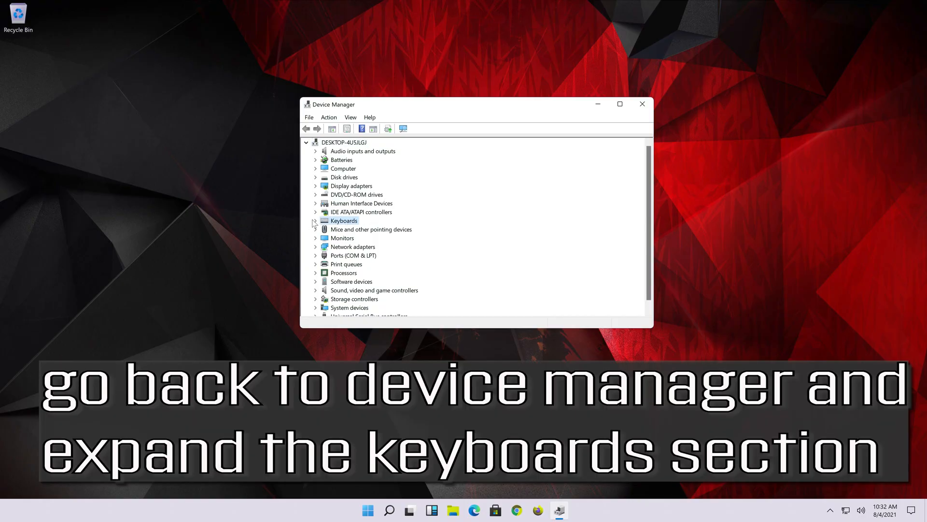
{"action": "left_click", "coordinate": [316, 220]}
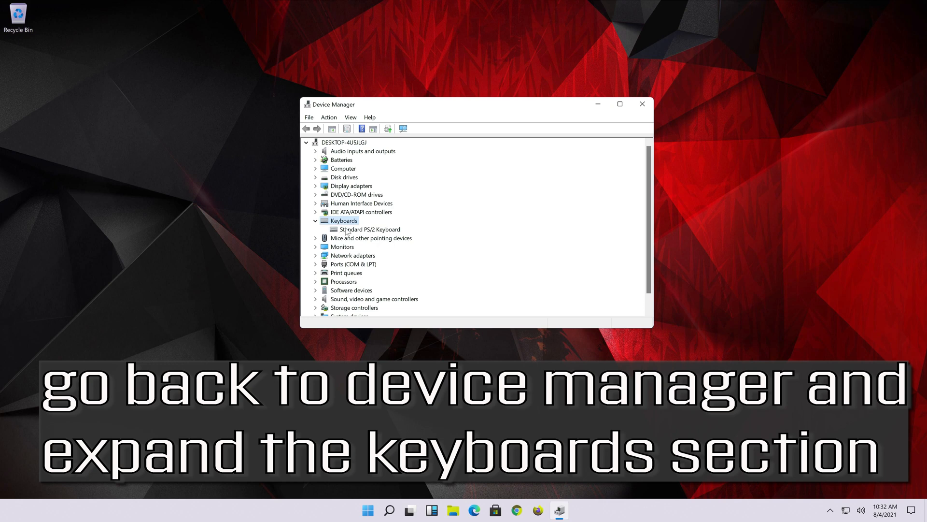
{"action": "left_click", "coordinate": [370, 229]}
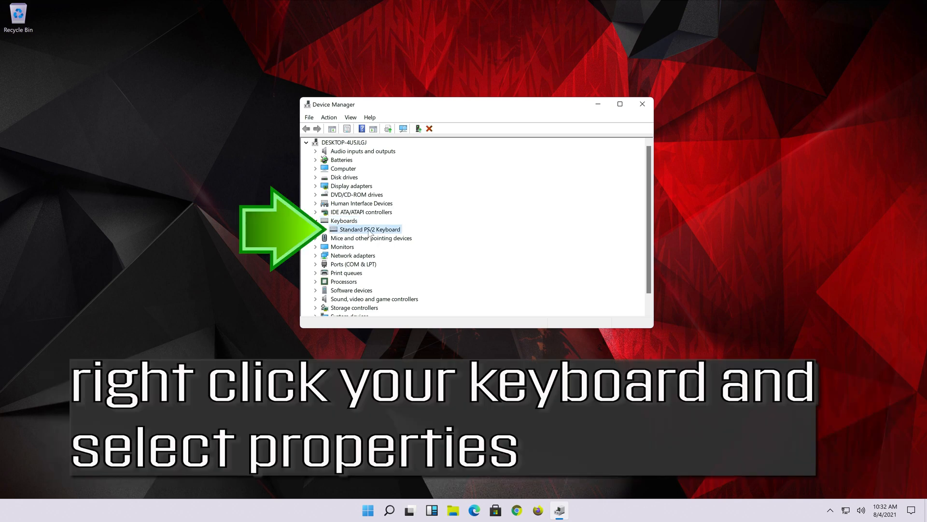
{"action": "right_click", "coordinate": [368, 229]}
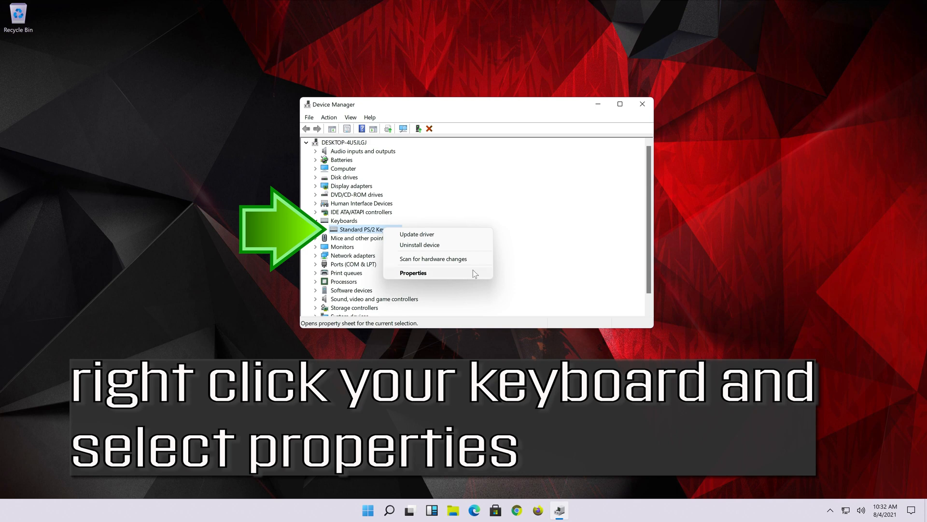
{"action": "left_click", "coordinate": [412, 273]}
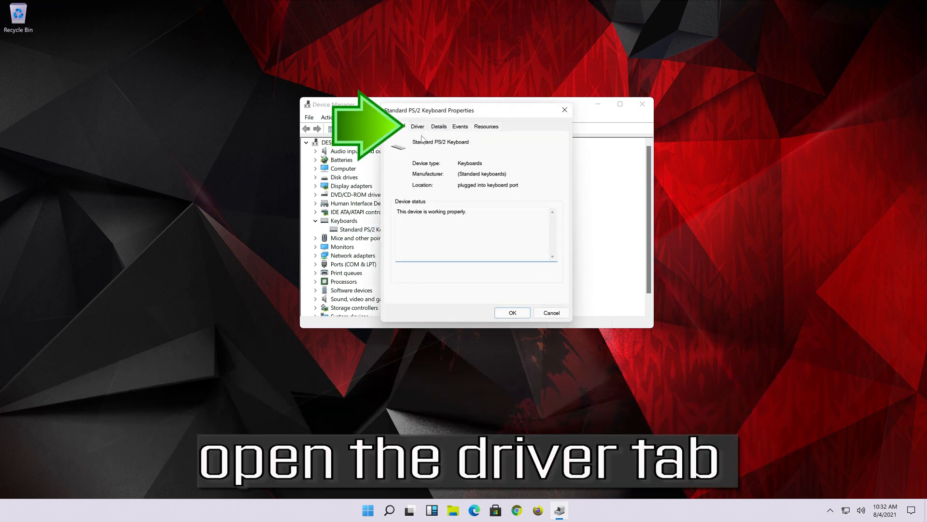
Step: Uninstall the Standard PS/2 Keyboard device and restart to finish removal
{"action": "left_click", "coordinate": [417, 126]}
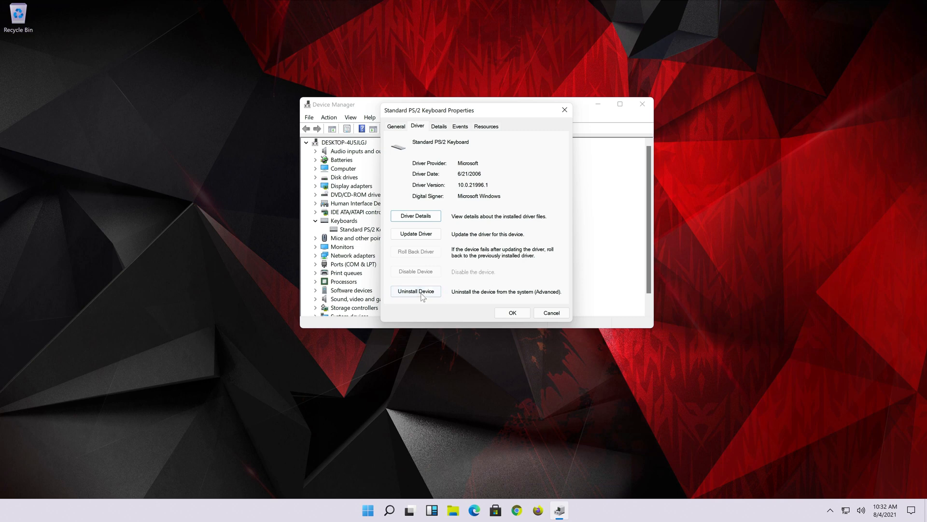
{"action": "left_click", "coordinate": [416, 290]}
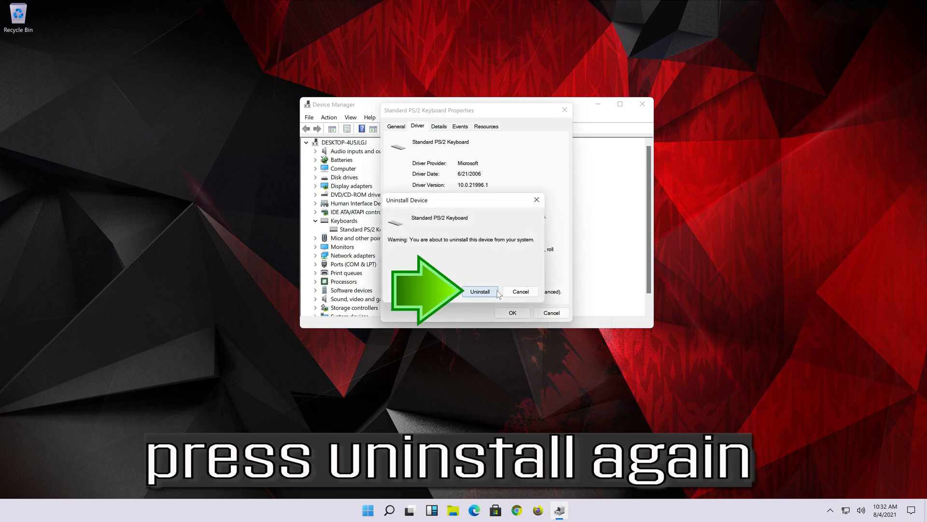
{"action": "left_click", "coordinate": [480, 291]}
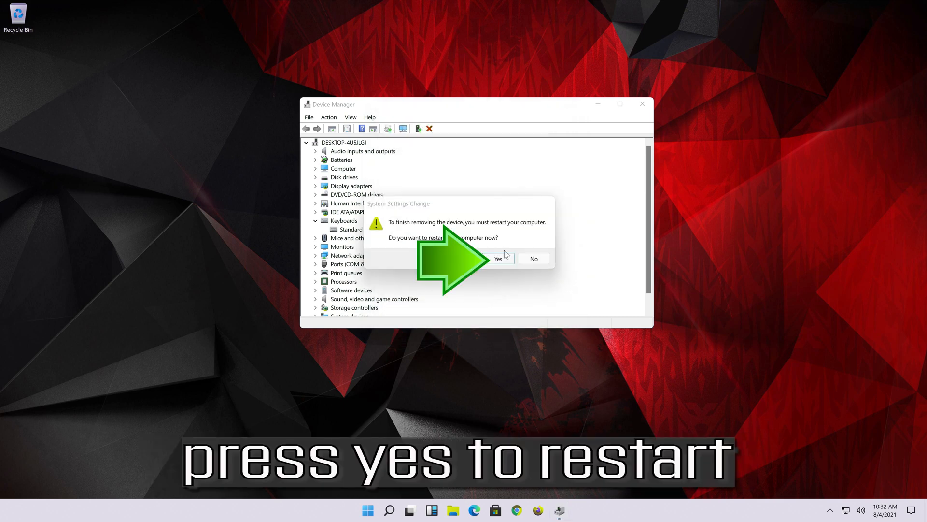
{"action": "mouse_move", "coordinate": [459, 289]}
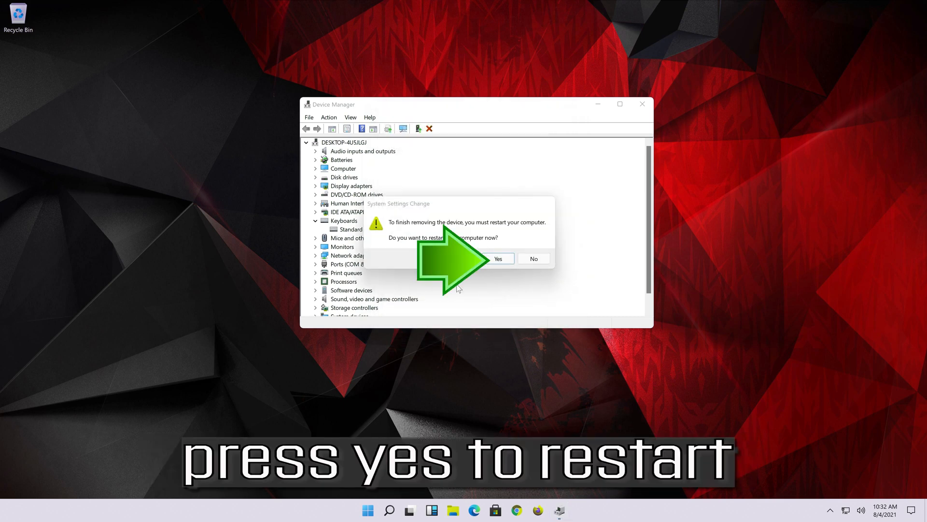
{"action": "left_click", "coordinate": [499, 258]}
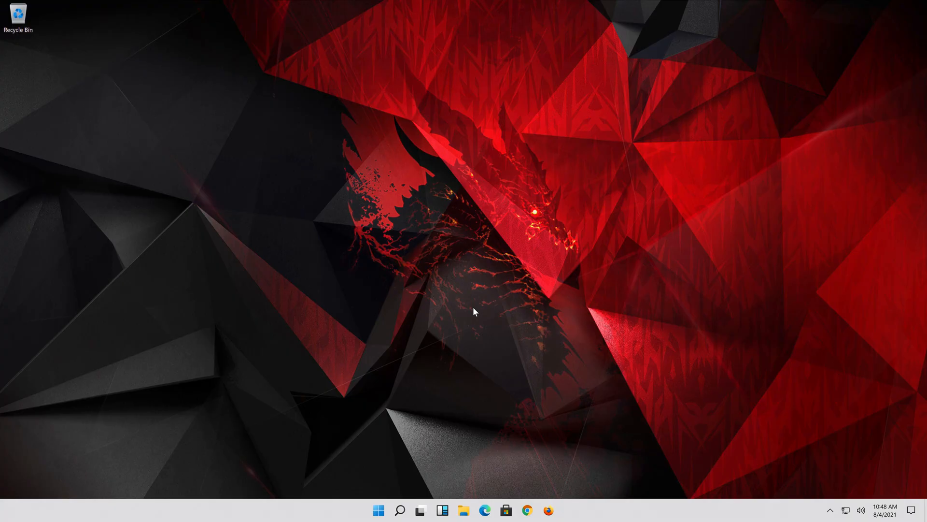
Step: Switch on 'Use the On-Screen Keyboard' in Settings under Accessibility > Keyboard
{"action": "left_click", "coordinate": [378, 510]}
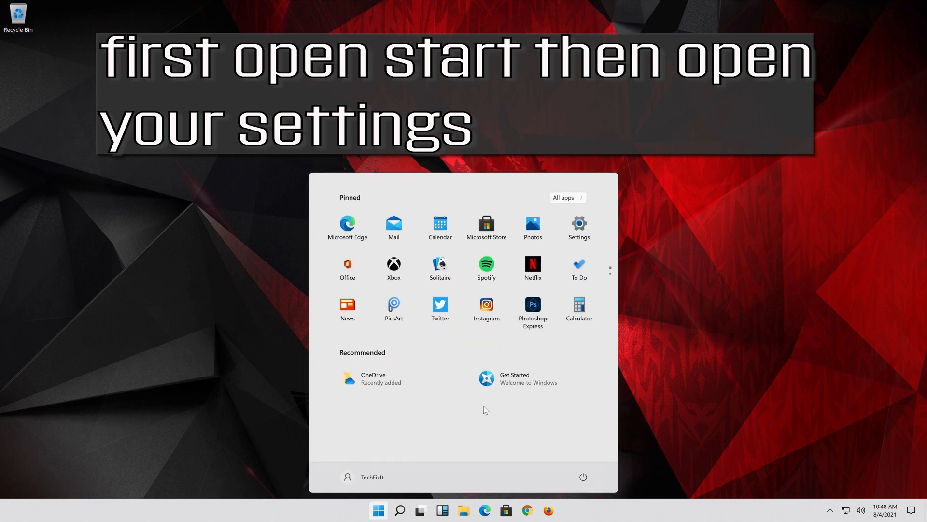
{"action": "left_click", "coordinate": [577, 226]}
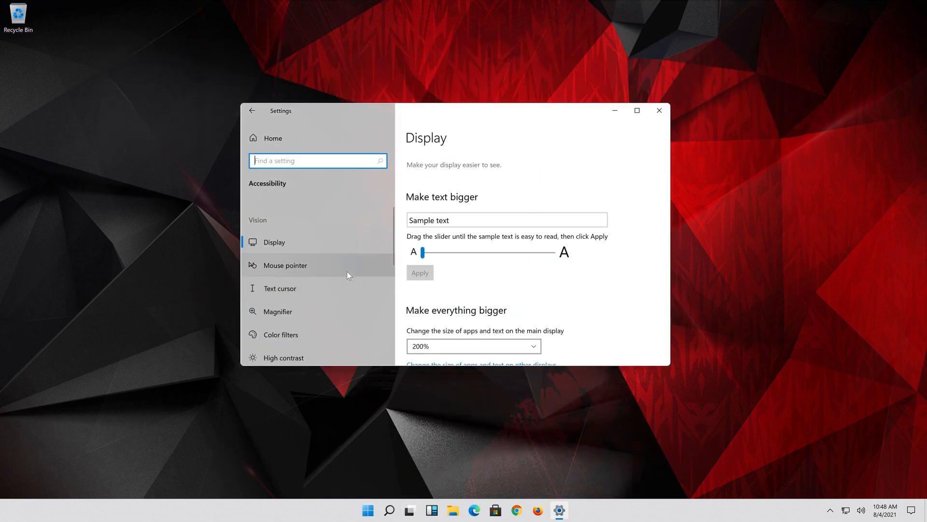
{"action": "left_click", "coordinate": [276, 266]}
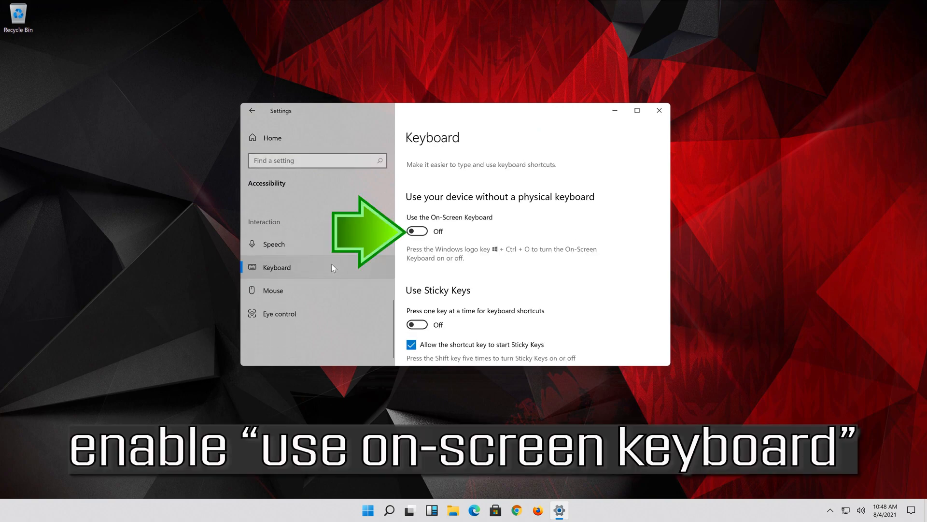
{"action": "left_click", "coordinate": [416, 231]}
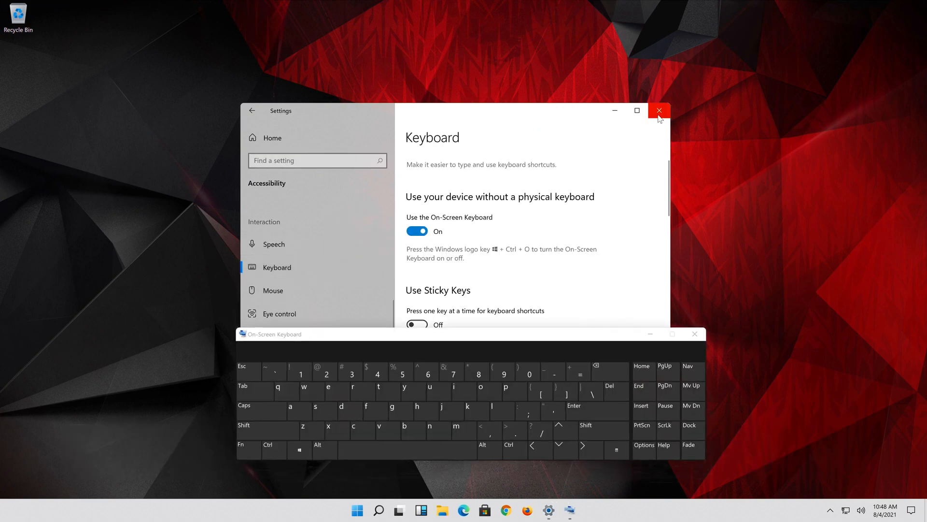
Step: Close Settings and open the Run app from a Start search for 'run'
{"action": "left_click", "coordinate": [659, 110]}
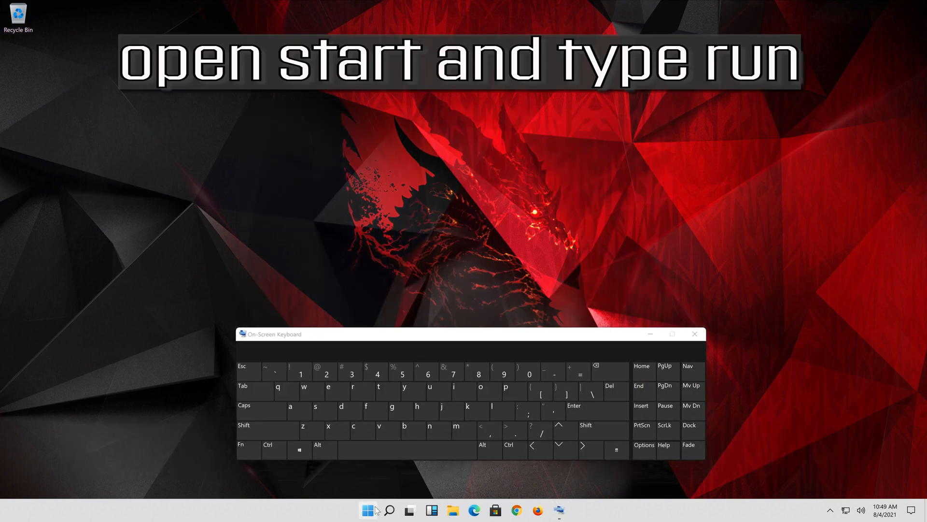
{"action": "left_click", "coordinate": [367, 510]}
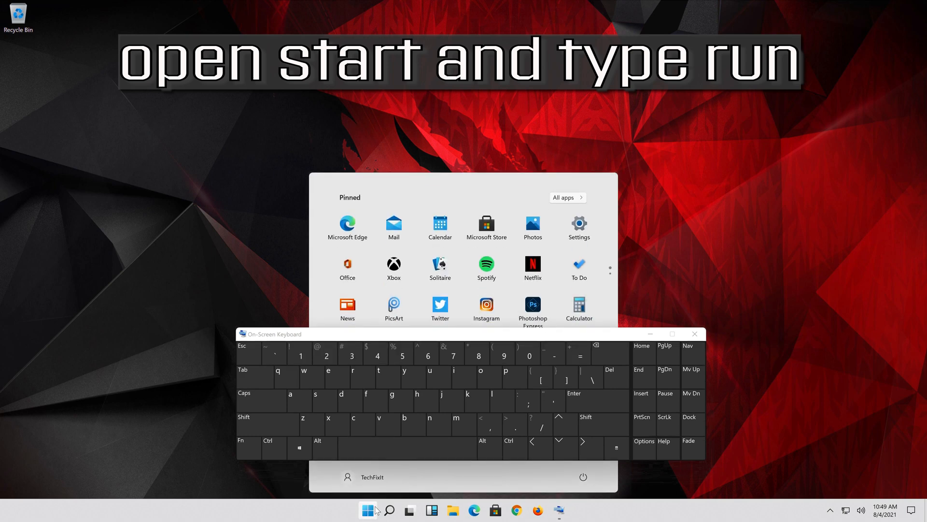
{"action": "type", "text": "run"}
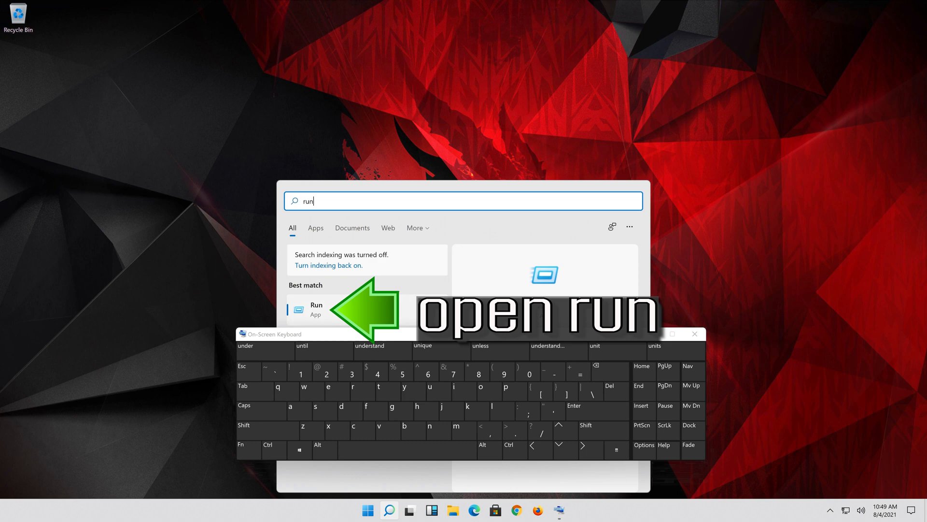
{"action": "left_click", "coordinate": [316, 309]}
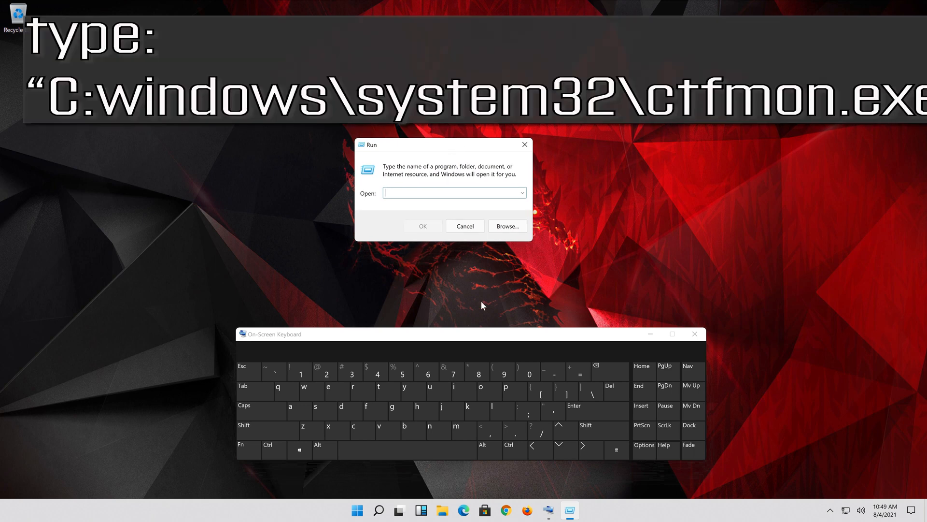
Step: Enter c:\windows\system32\ctfmon.exe in Run and run it
{"action": "left_click", "coordinate": [353, 429]}
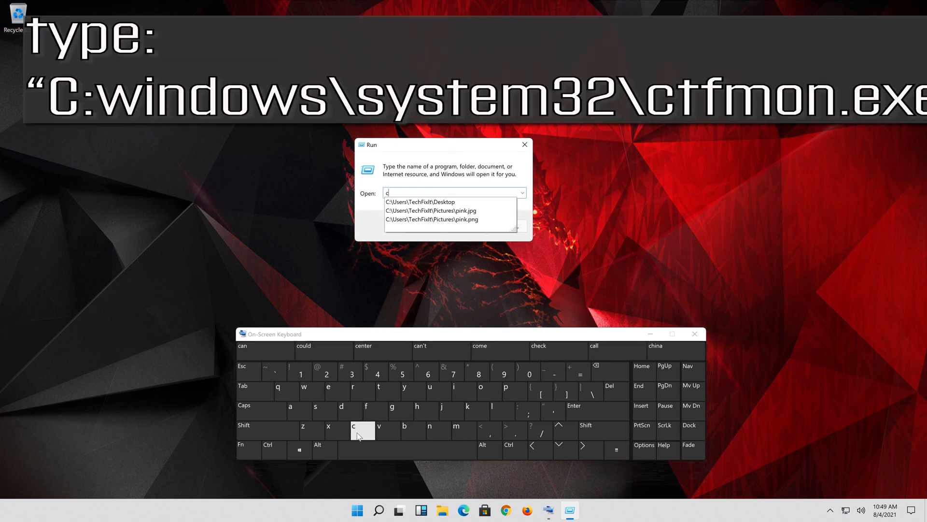
{"action": "left_click", "coordinate": [268, 425]}
{"action": "type", "text": ":"}
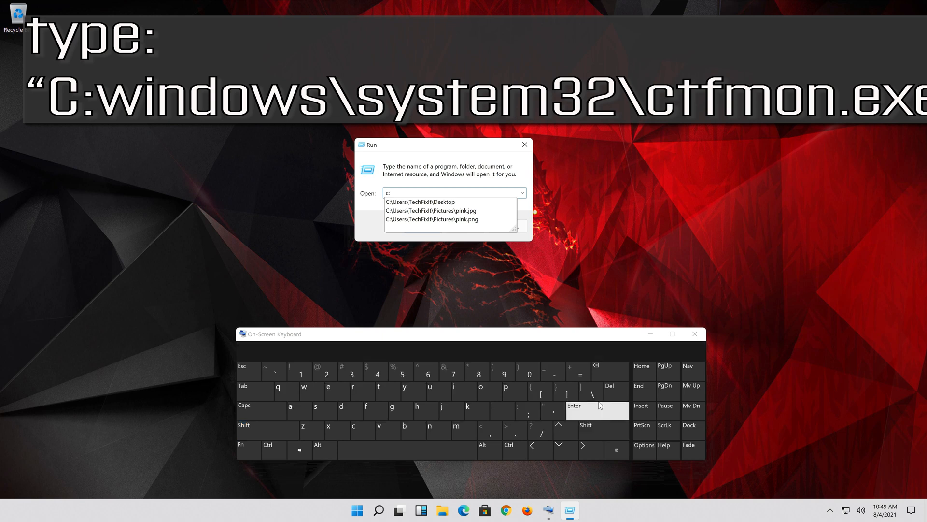
{"action": "left_click", "coordinate": [311, 391]}
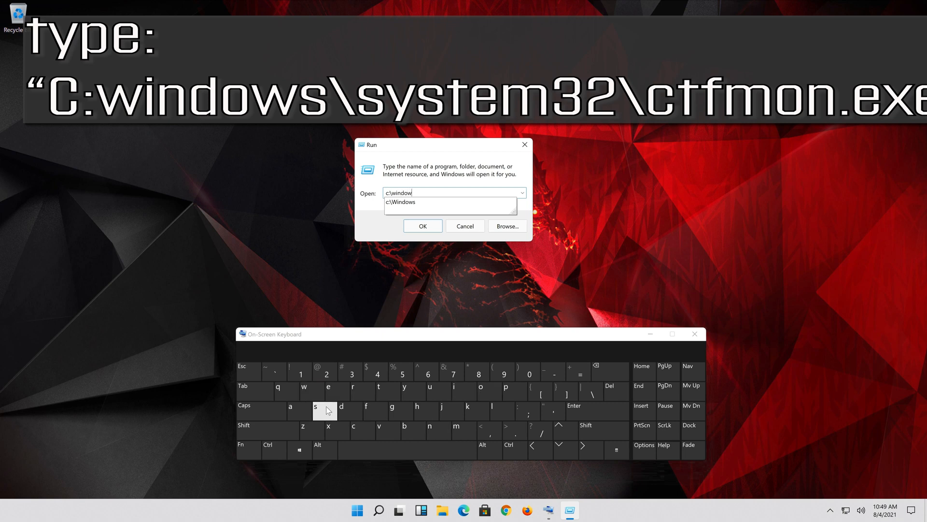
{"action": "left_click", "coordinate": [591, 390]}
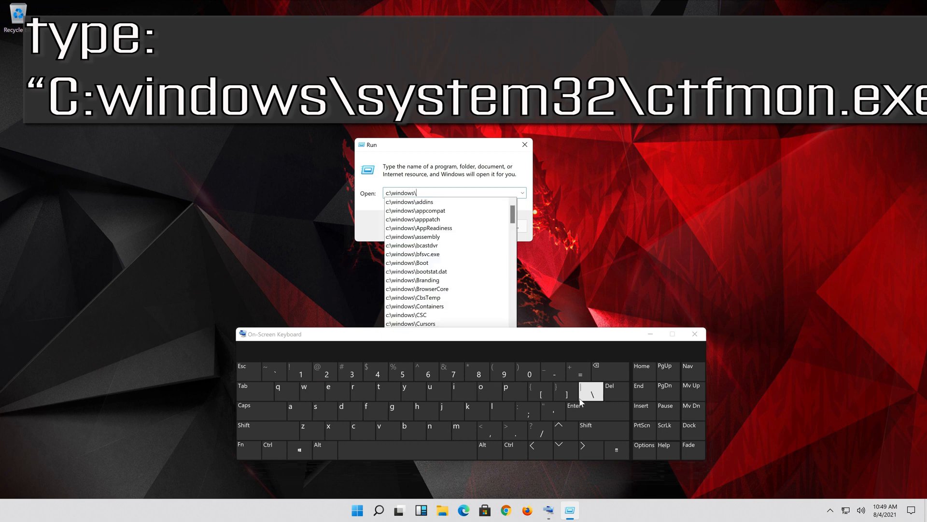
{"action": "left_click", "coordinate": [315, 410]}
{"action": "type", "text": "system32"}
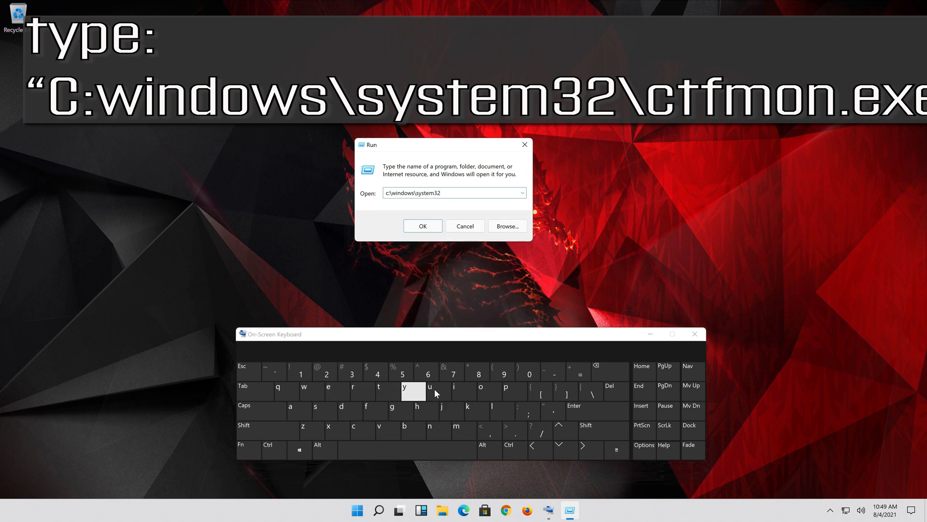
{"action": "left_click", "coordinate": [587, 392]}
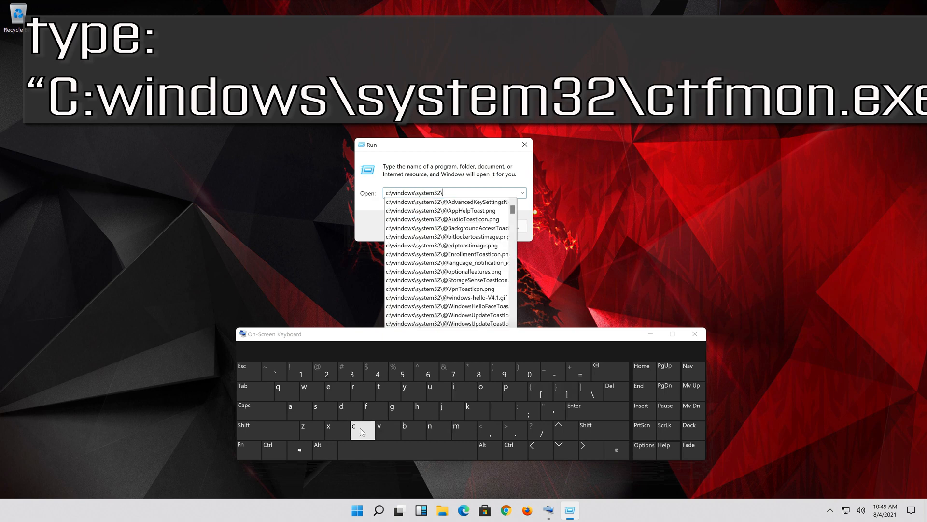
{"action": "type", "text": "ctfmon.exe"}
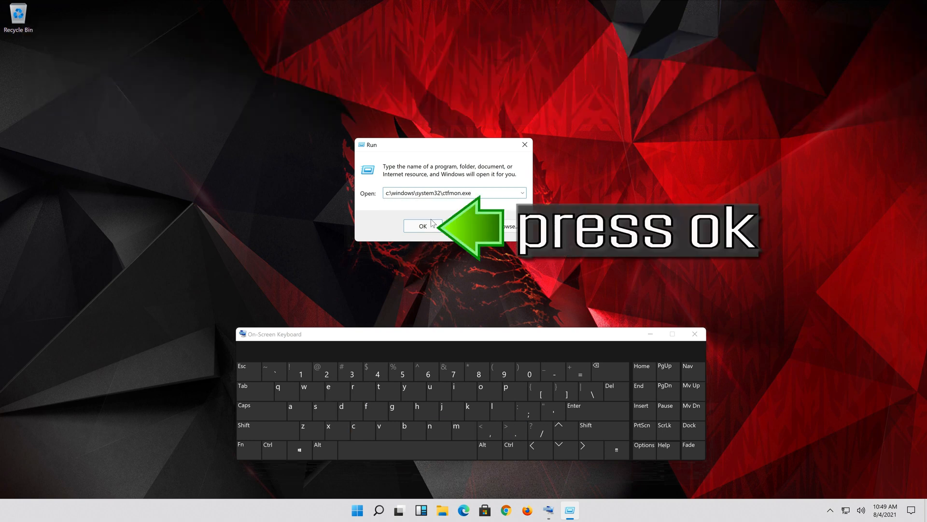
{"action": "left_click", "coordinate": [422, 226]}
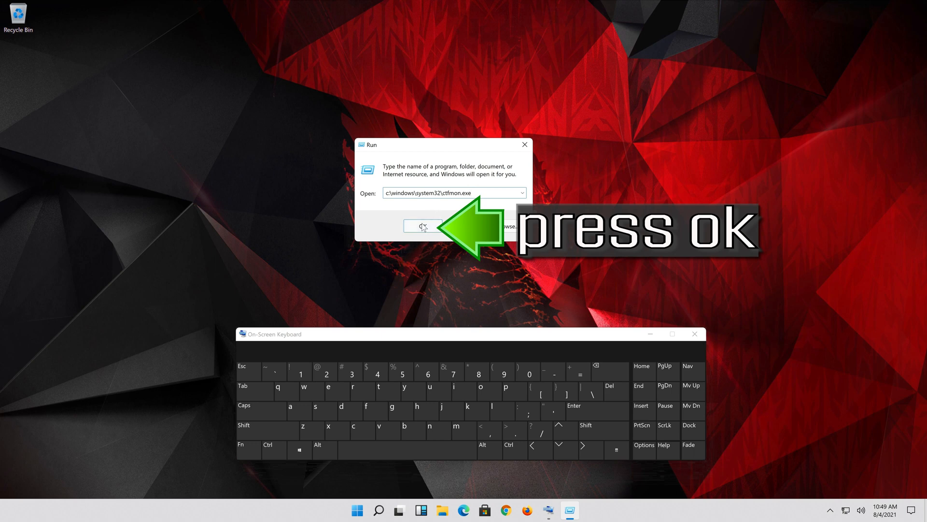
{"action": "left_click", "coordinate": [422, 226]}
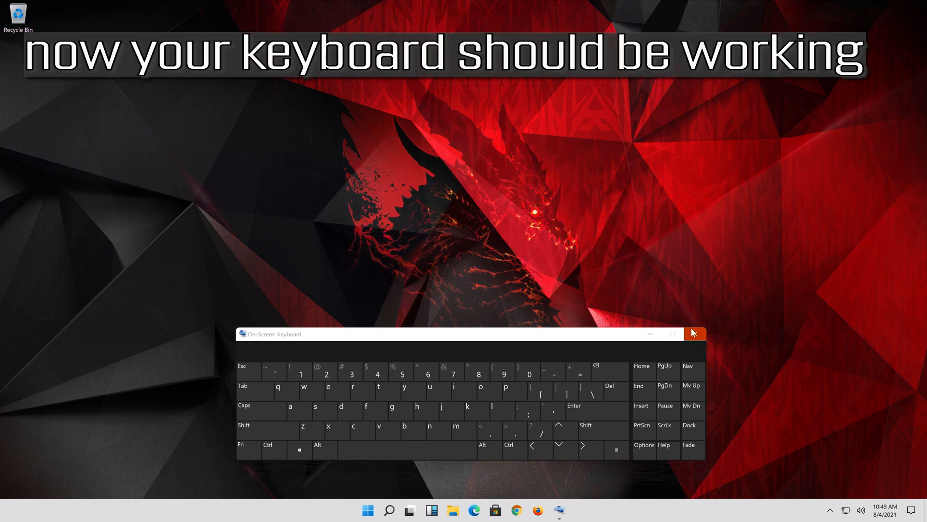
{"action": "mouse_move", "coordinate": [694, 333]}
{"action": "type", "text": "no"}
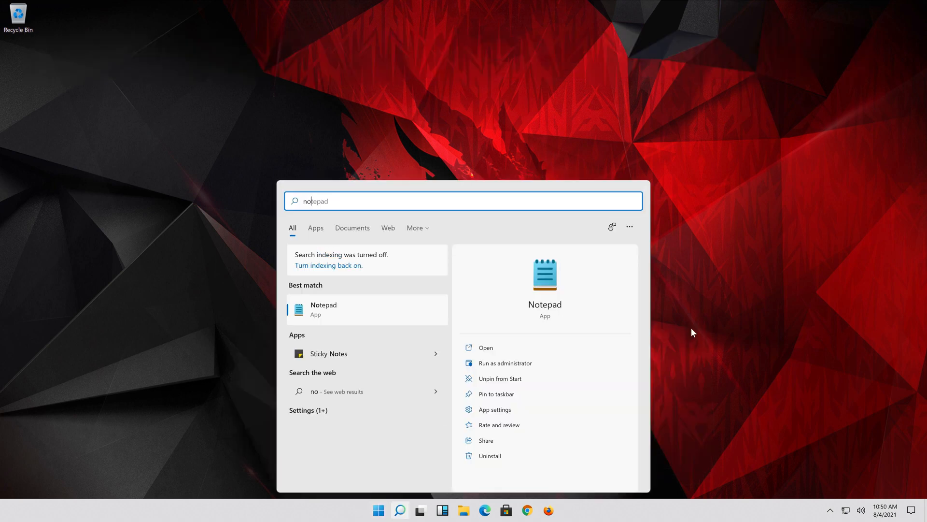
Step: Type 'kokokkokpokopkpkop' into Notepad, then close it without saving
{"action": "left_click", "coordinate": [487, 347]}
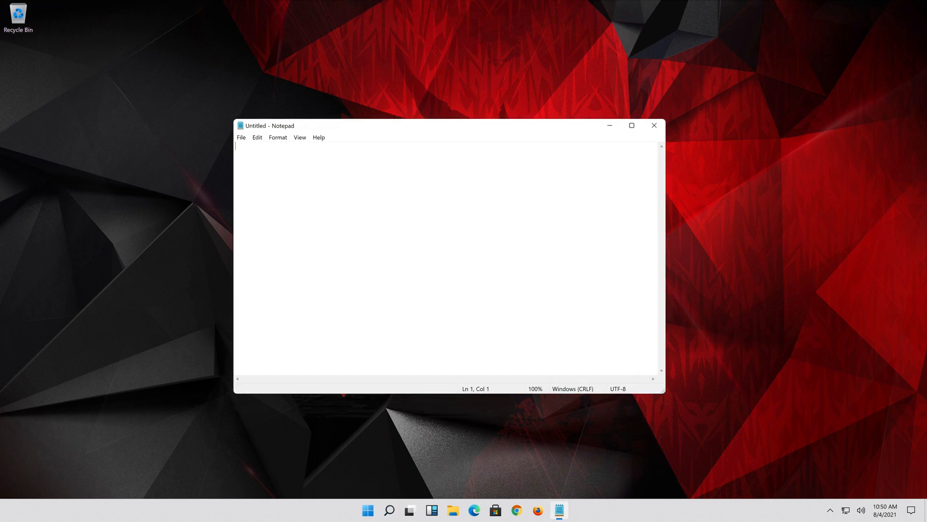
{"action": "type", "text": "kokokkokpokopkpkop"}
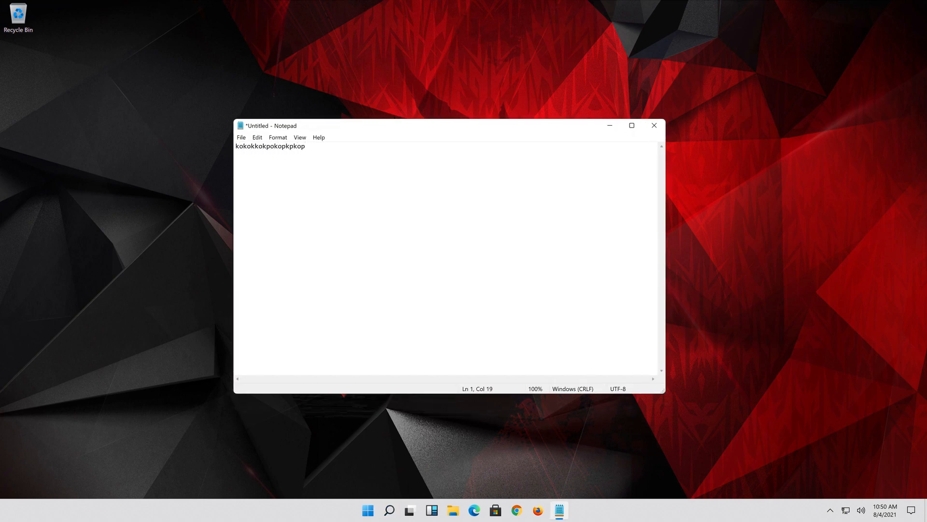
{"action": "left_click", "coordinate": [654, 126]}
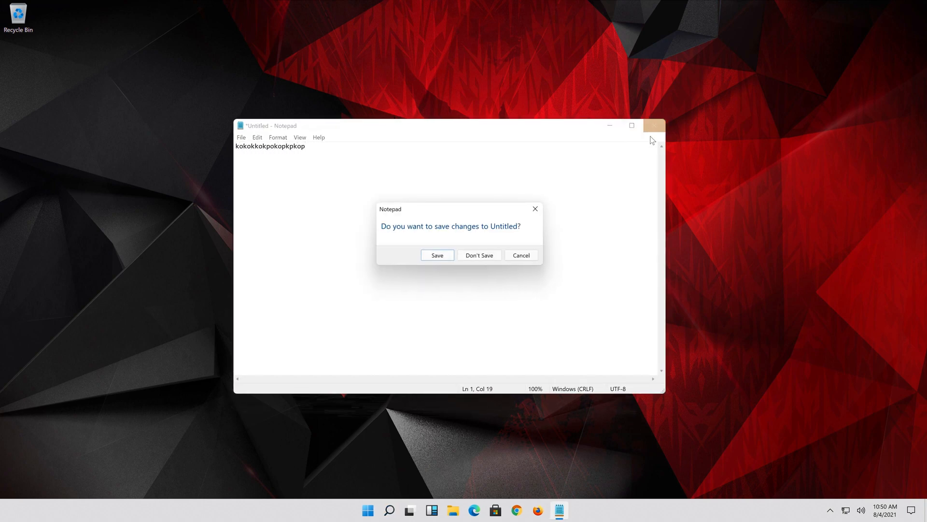
{"action": "left_click", "coordinate": [479, 255]}
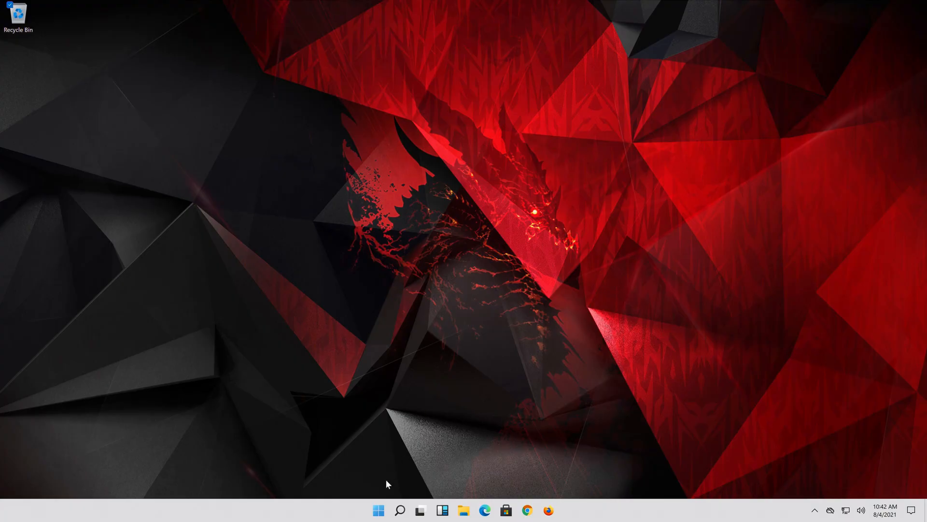
Step: Switch on 'Use the On-Screen Keyboard' under Accessibility > Keyboard, then close Settings
{"action": "left_click", "coordinate": [378, 510]}
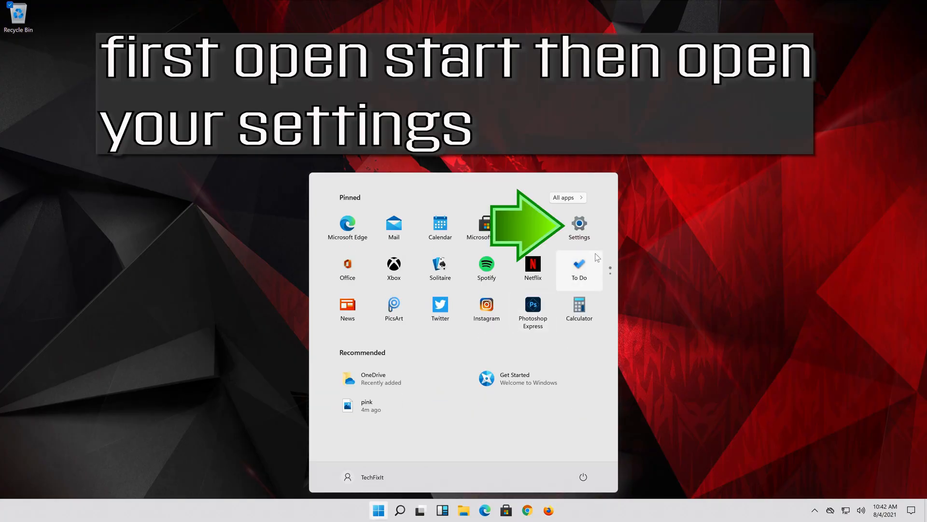
{"action": "mouse_move", "coordinate": [579, 227]}
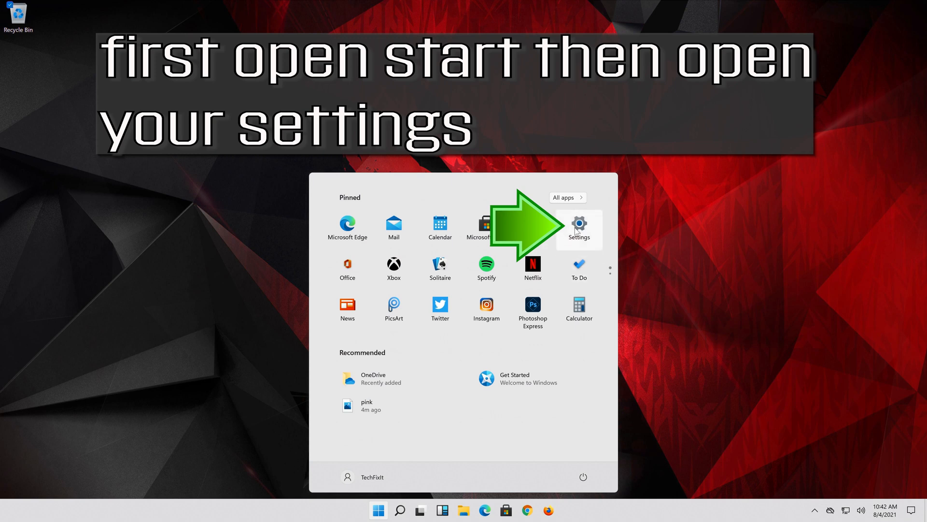
{"action": "left_click", "coordinate": [579, 225]}
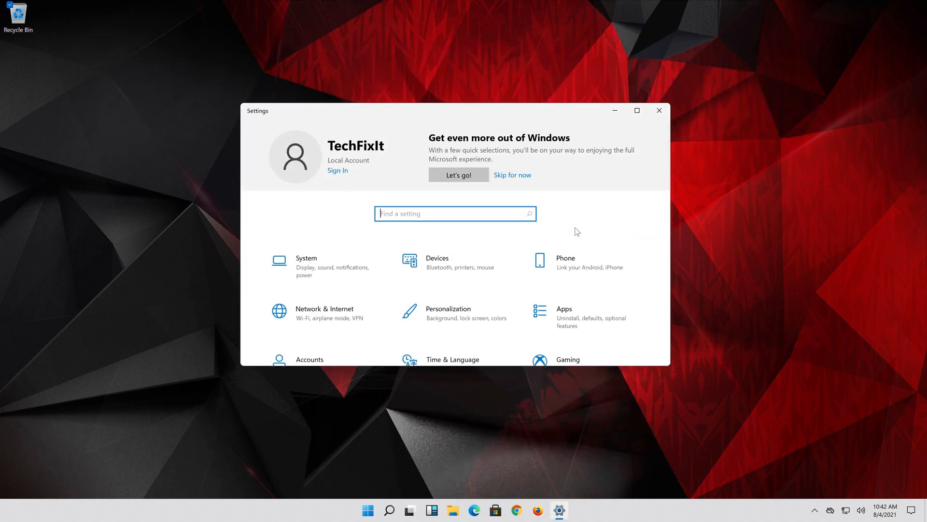
{"action": "scroll", "scroll_direction": "down", "scroll_amount": 3}
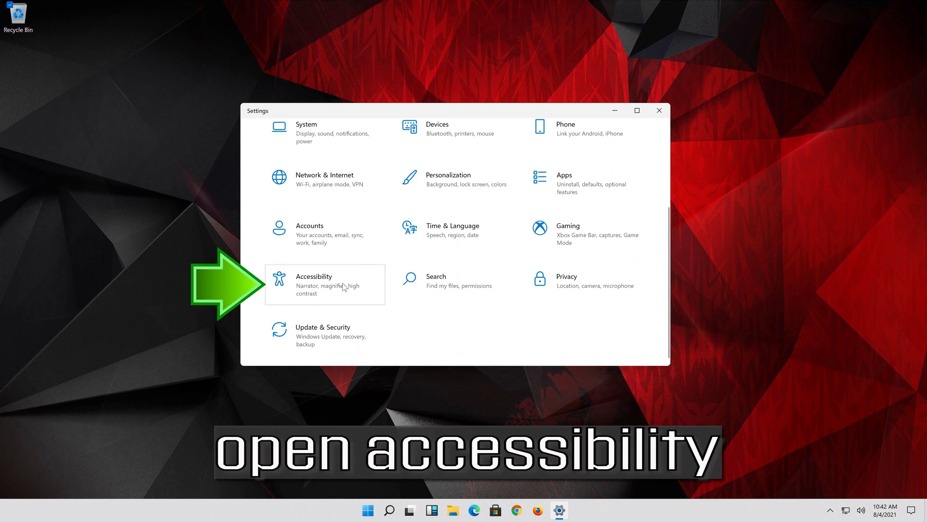
{"action": "left_click", "coordinate": [314, 284]}
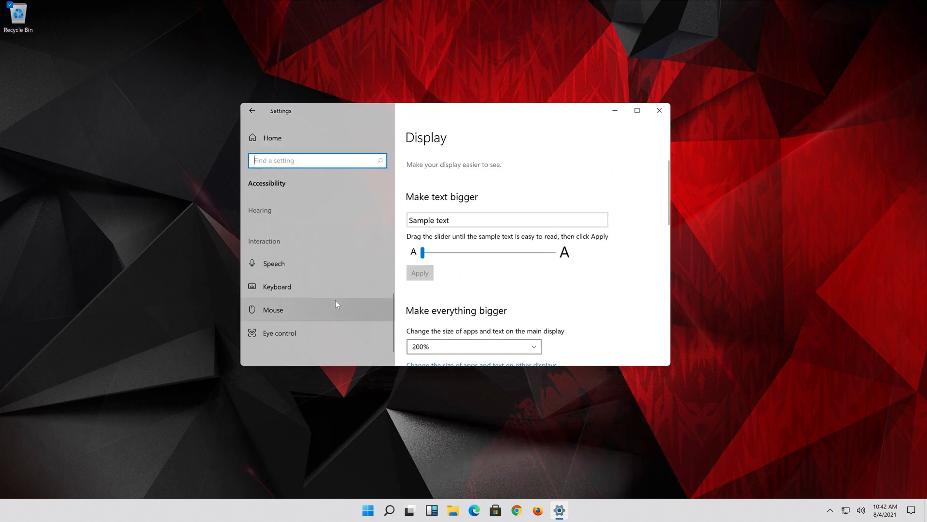
{"action": "left_click", "coordinate": [276, 287]}
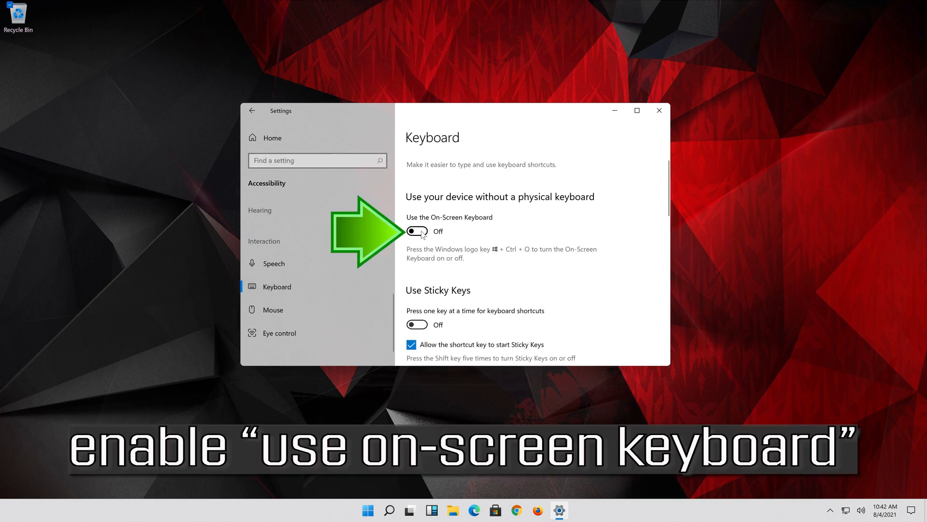
{"action": "left_click", "coordinate": [416, 230]}
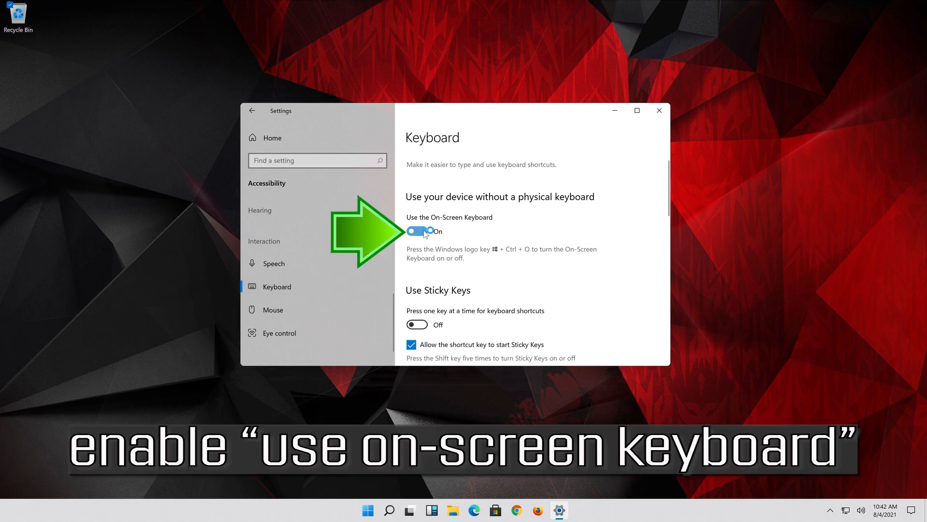
{"action": "left_click", "coordinate": [416, 231]}
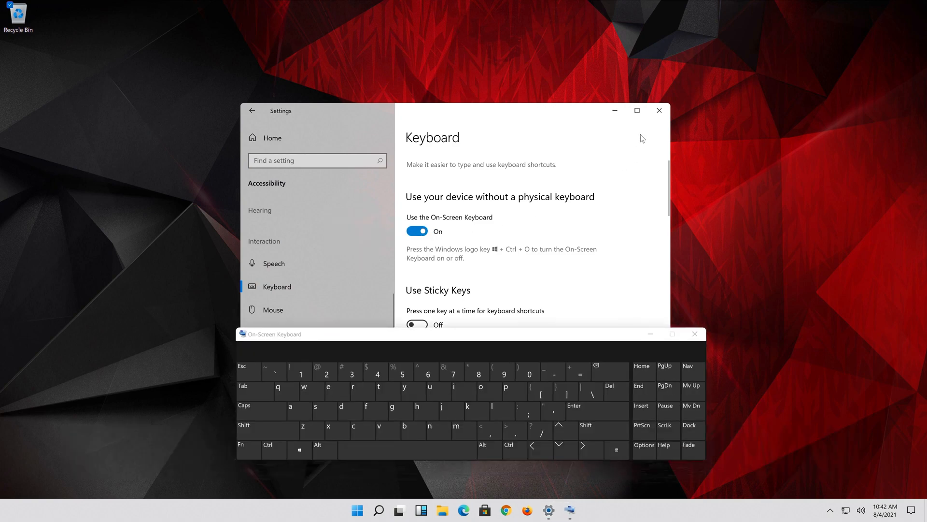
{"action": "mouse_move", "coordinate": [659, 111]}
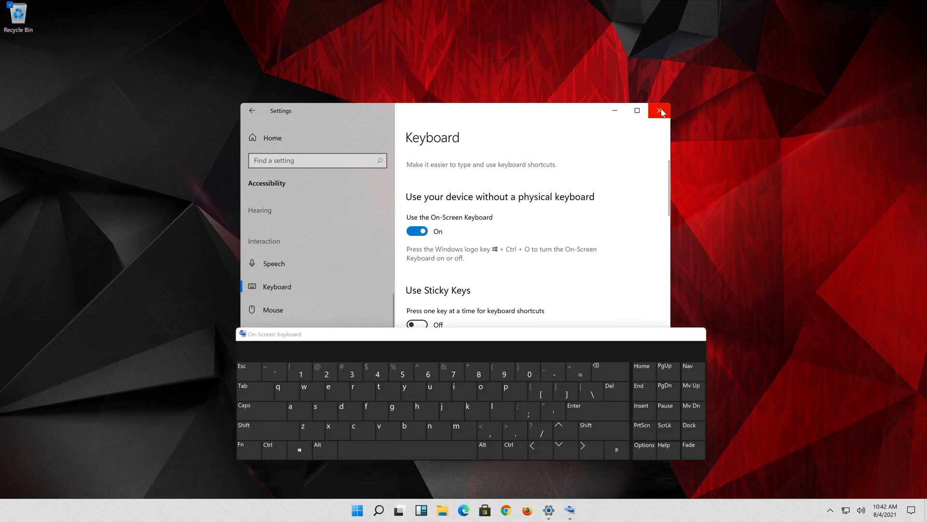
{"action": "left_click", "coordinate": [661, 111]}
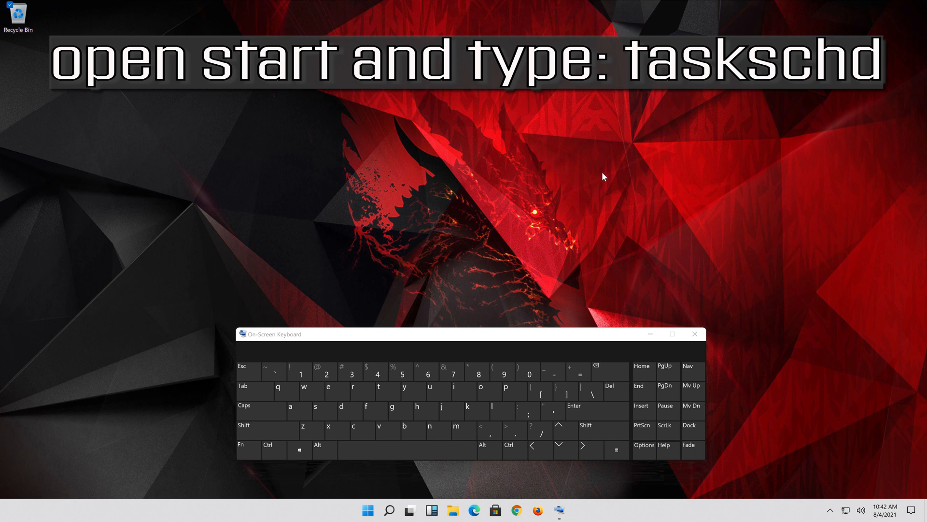
Step: Search 'task scheduler' from Start and launch the Task Scheduler result
{"action": "left_click", "coordinate": [367, 510]}
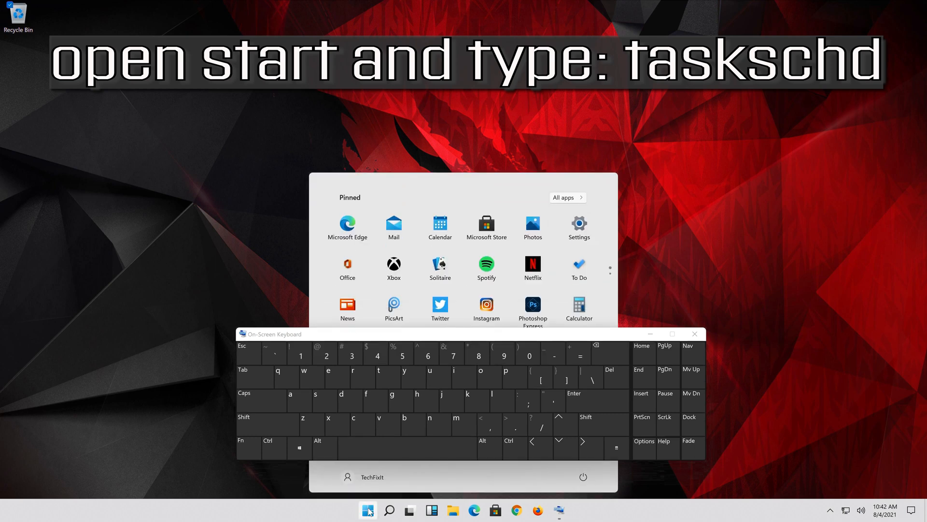
{"action": "type", "text": "t"}
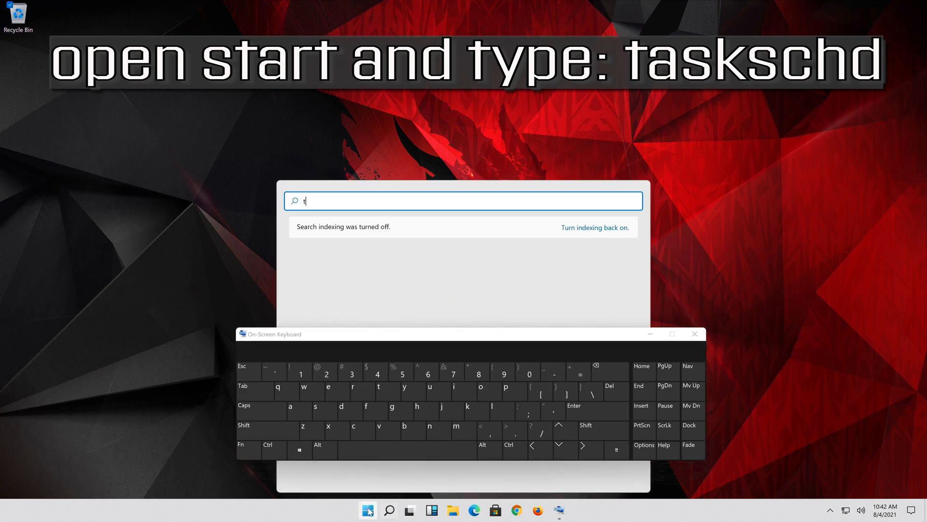
{"action": "type", "text": "task scheduler"}
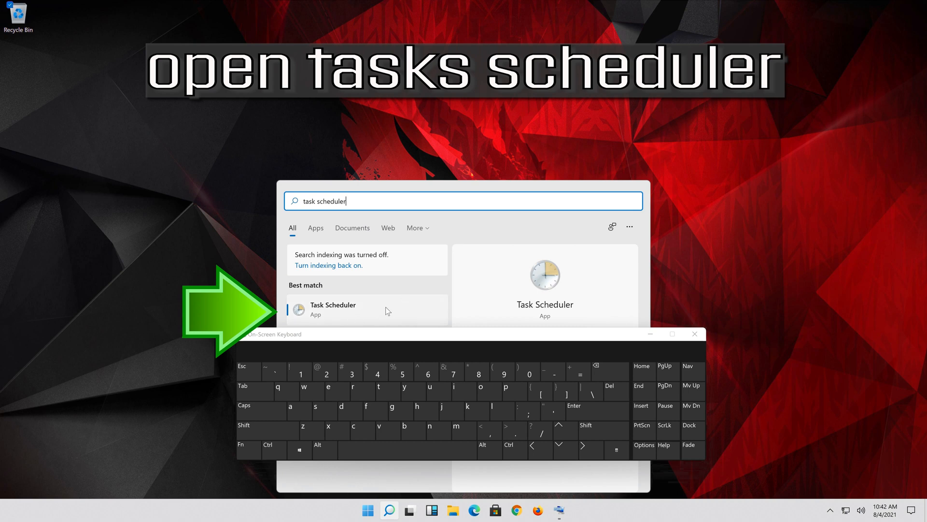
{"action": "left_click", "coordinate": [332, 308]}
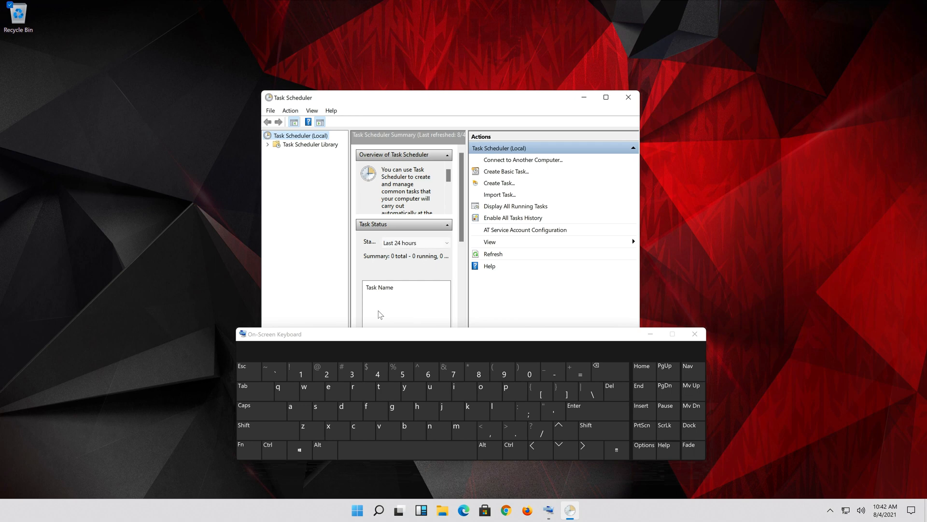
Step: Expand Task Scheduler Library > Microsoft > Windows and select the TextServicesFramework folder
{"action": "left_click", "coordinate": [695, 334]}
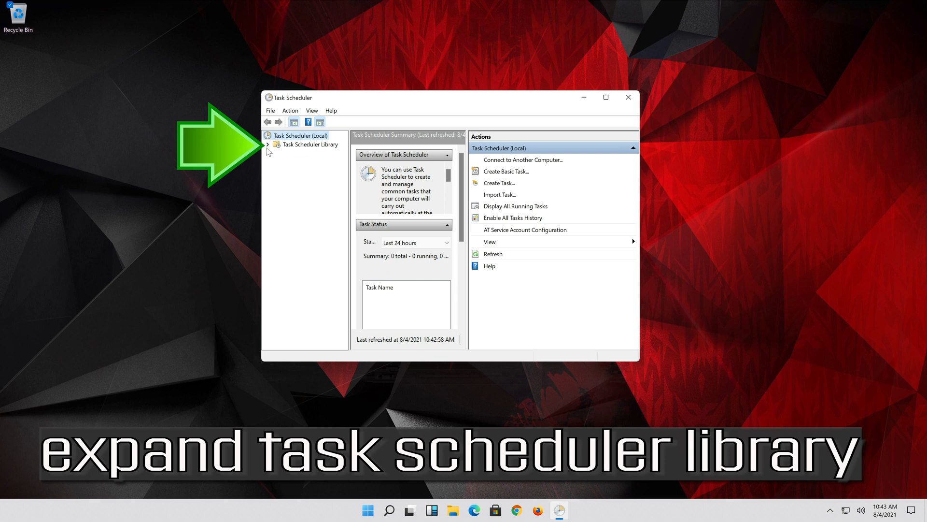
{"action": "left_click", "coordinate": [268, 145]}
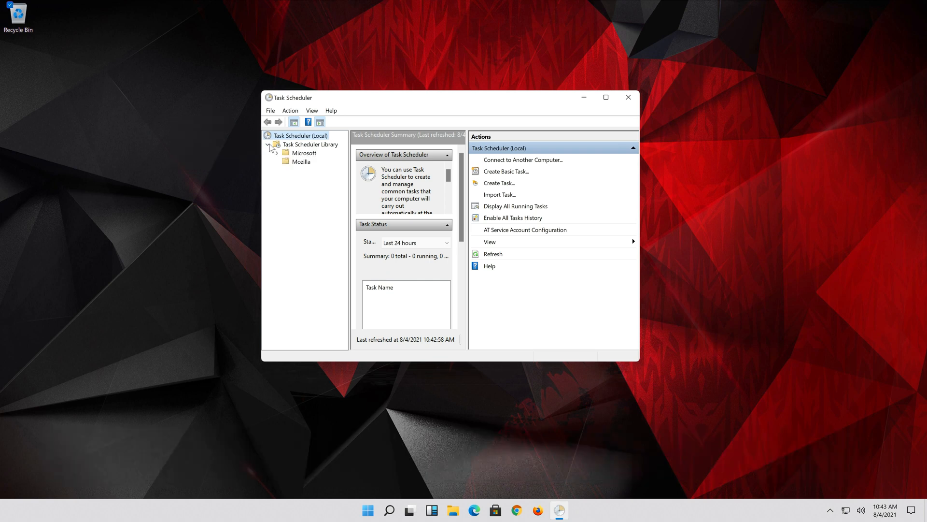
{"action": "left_click", "coordinate": [303, 153]}
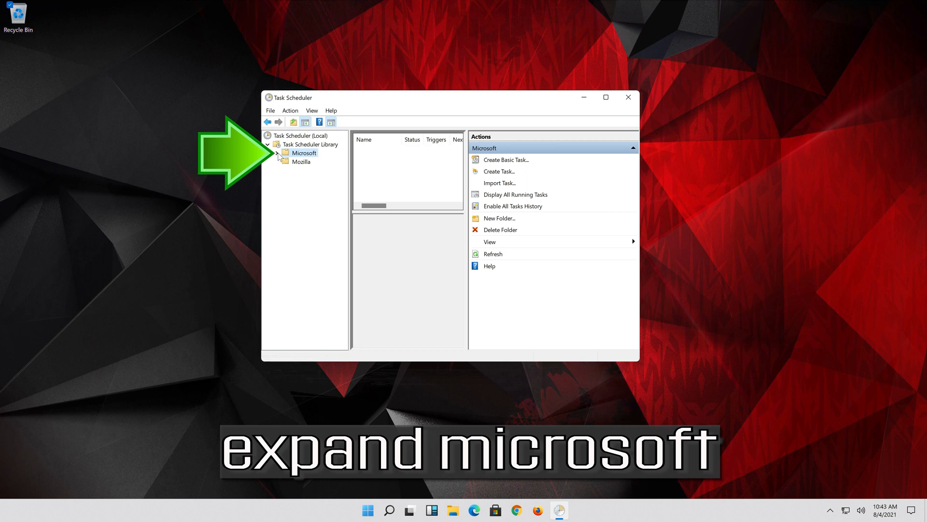
{"action": "left_click", "coordinate": [303, 153]}
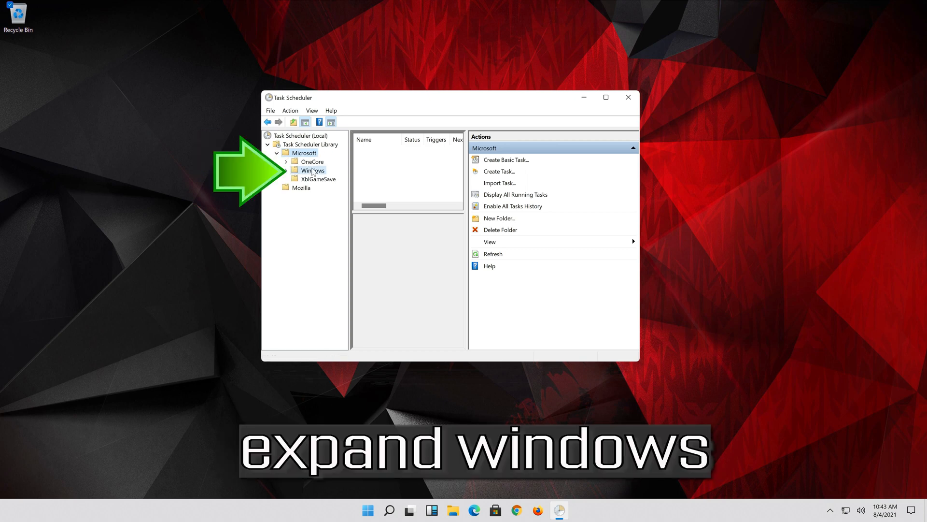
{"action": "left_click", "coordinate": [313, 170]}
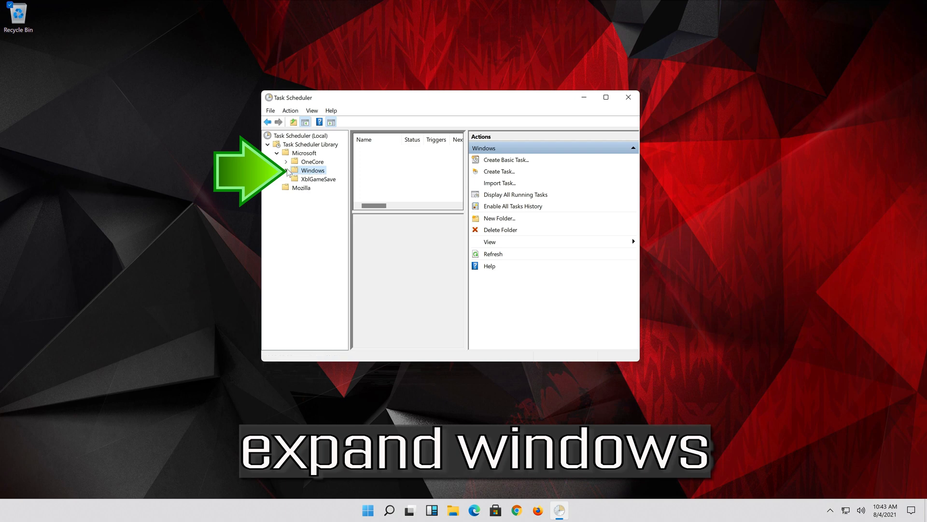
{"action": "left_click", "coordinate": [286, 171]}
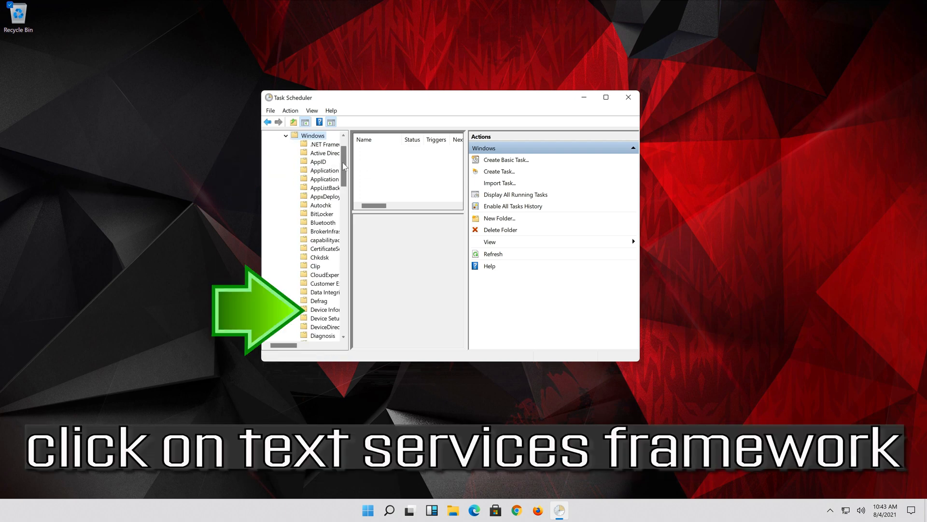
{"action": "scroll", "scroll_direction": "down", "scroll_amount": 3}
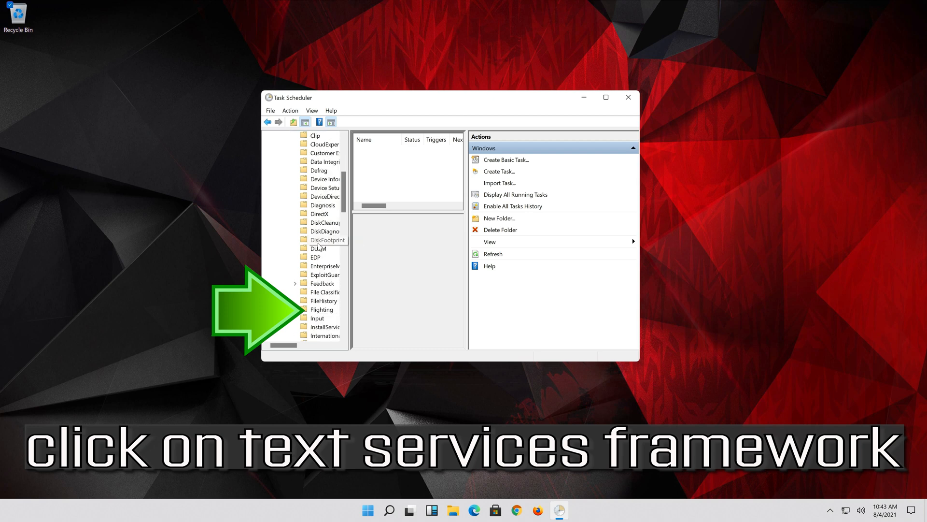
{"action": "scroll", "scroll_direction": "down", "scroll_amount": 3}
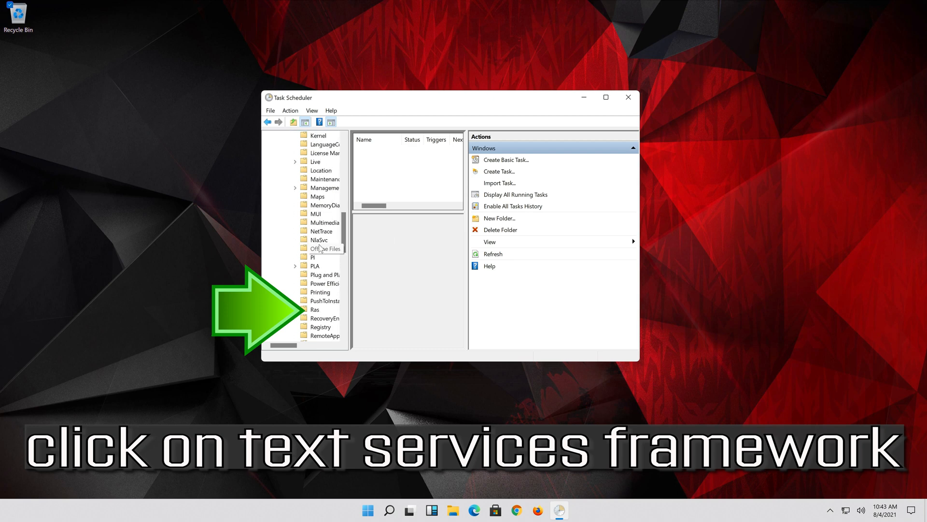
{"action": "scroll", "scroll_direction": "down", "scroll_amount": 3}
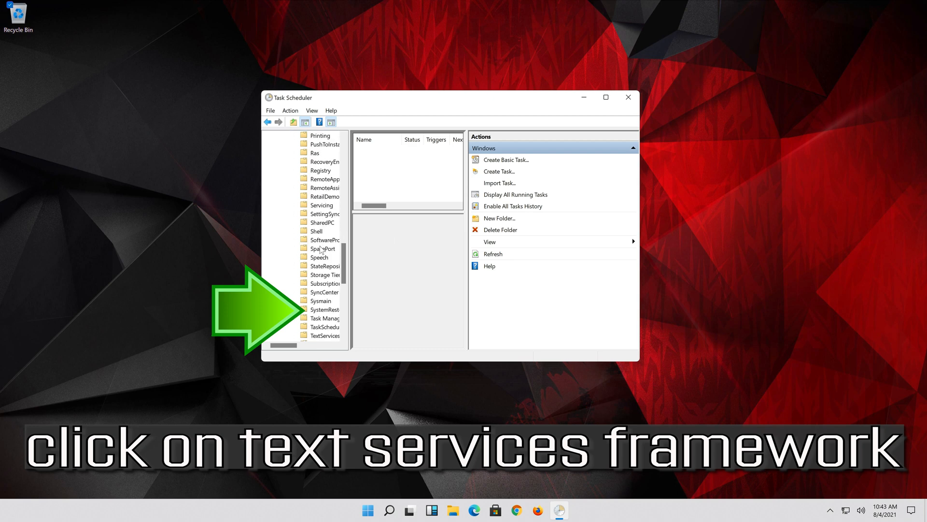
{"action": "left_click", "coordinate": [336, 309]}
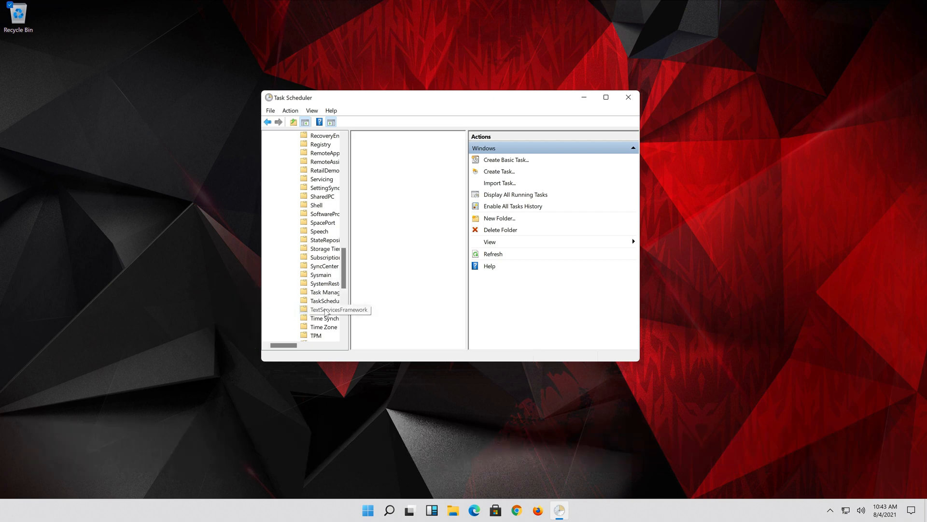
Step: Enable MsCtfMonitor in TextServicesFramework and run it from the Actions pane
{"action": "left_click", "coordinate": [324, 309]}
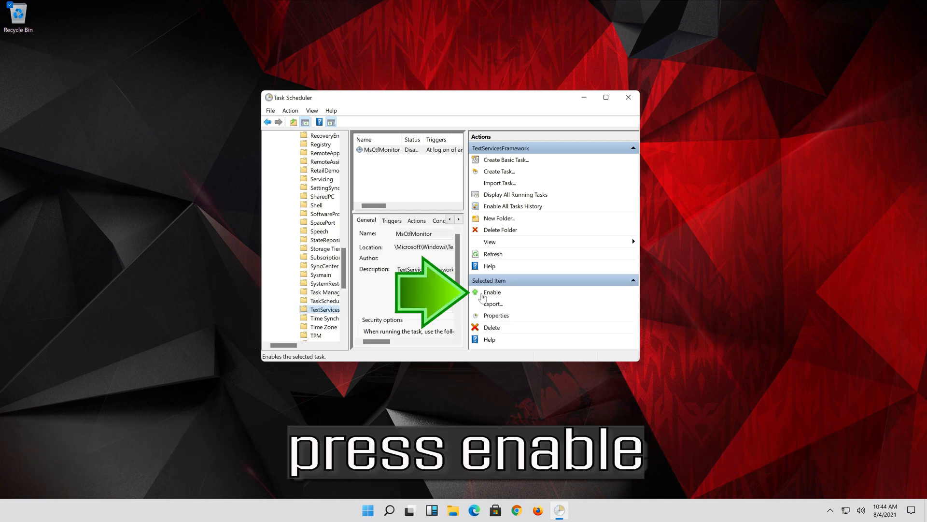
{"action": "left_click", "coordinate": [491, 291]}
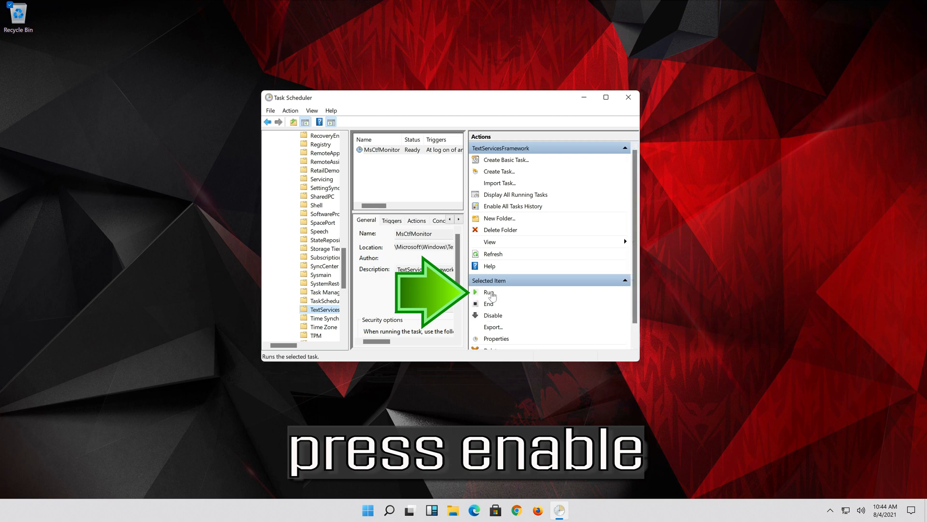
{"action": "mouse_move", "coordinate": [488, 304]}
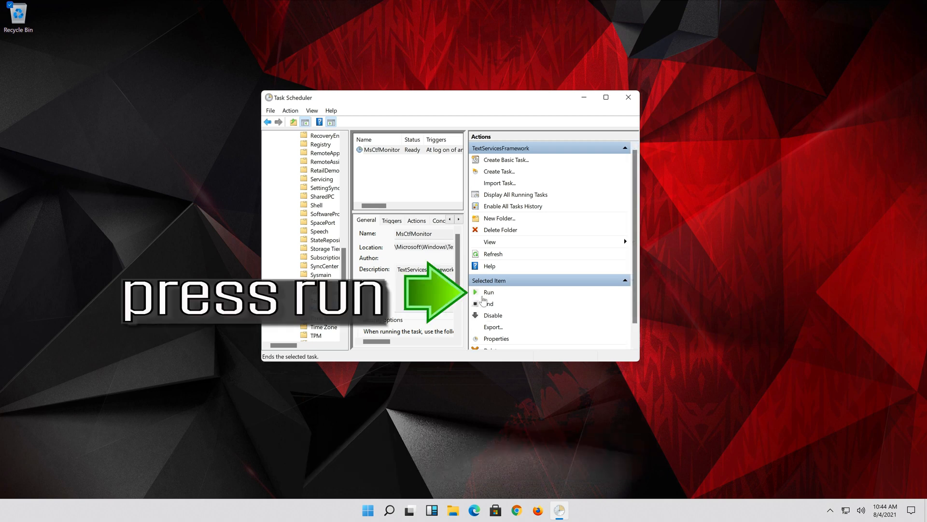
{"action": "mouse_move", "coordinate": [488, 291]}
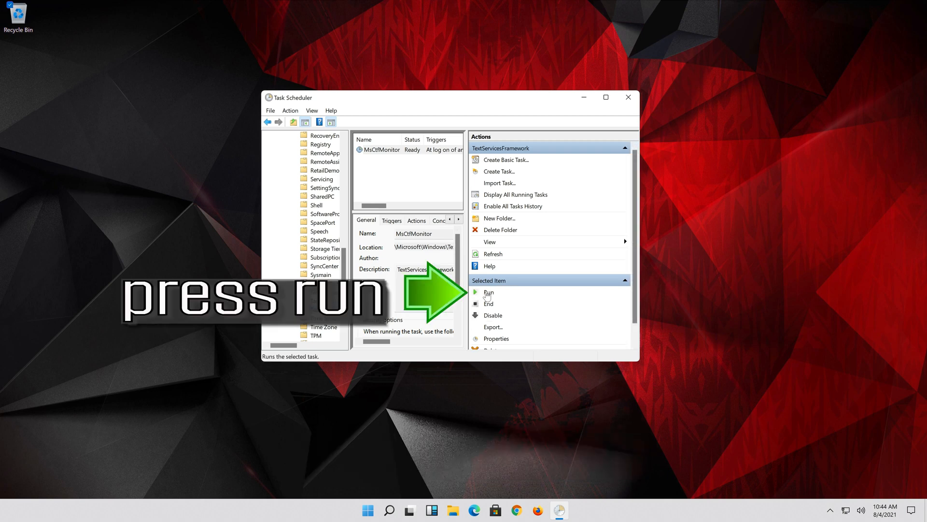